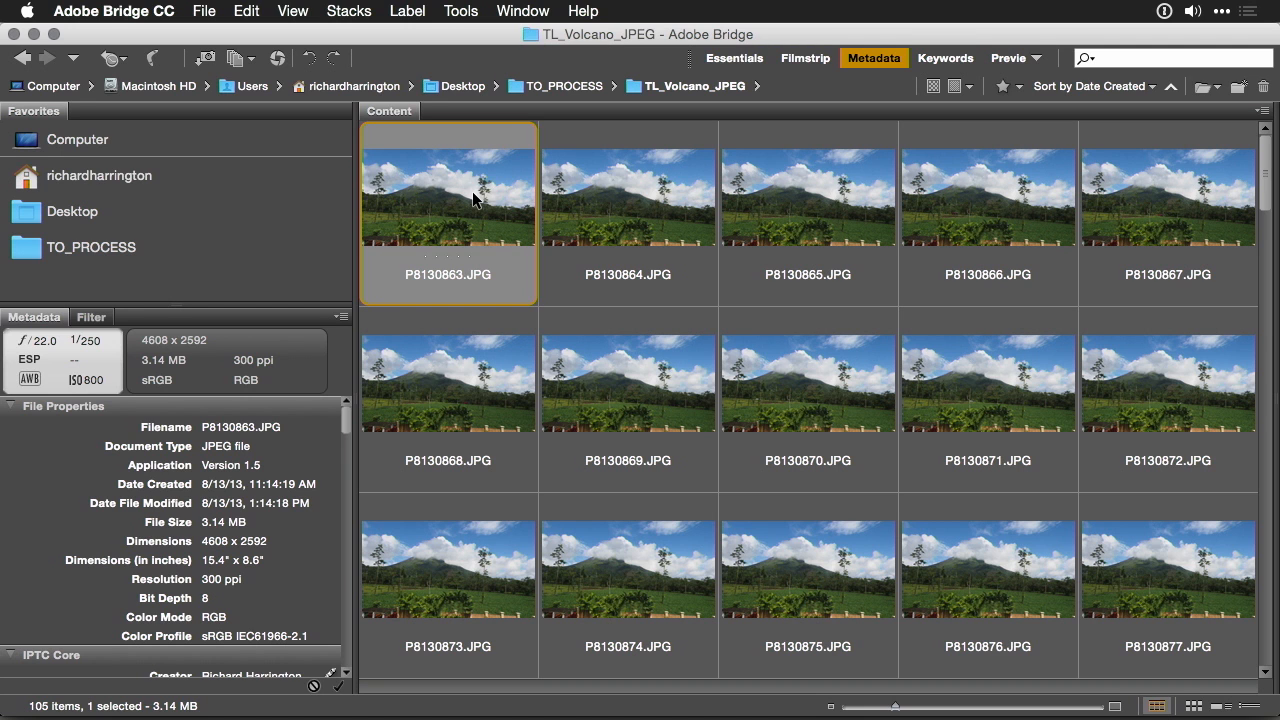
Create a white 1920×1080 document with the Film & Video HDTV 1080p/29.97 preset
{"action": "scroll", "scroll_direction": "down", "scroll_amount": 3}
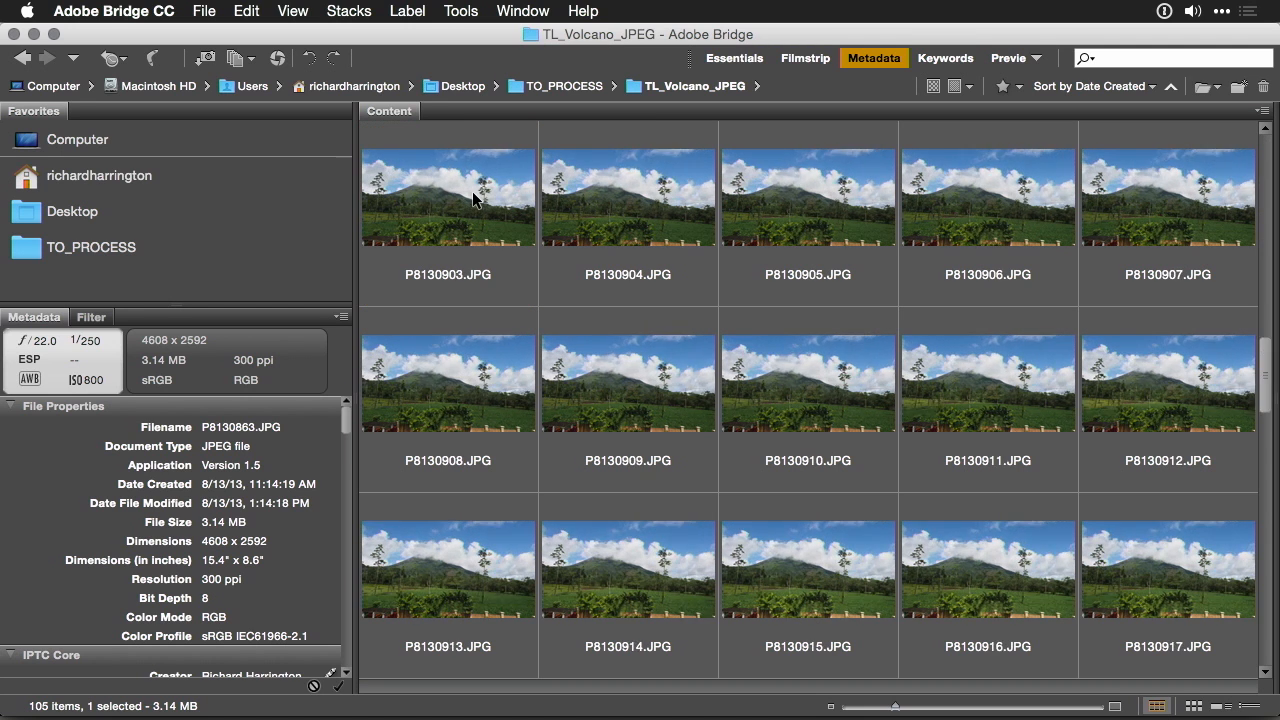
{"action": "scroll", "scroll_direction": "up", "scroll_amount": 3}
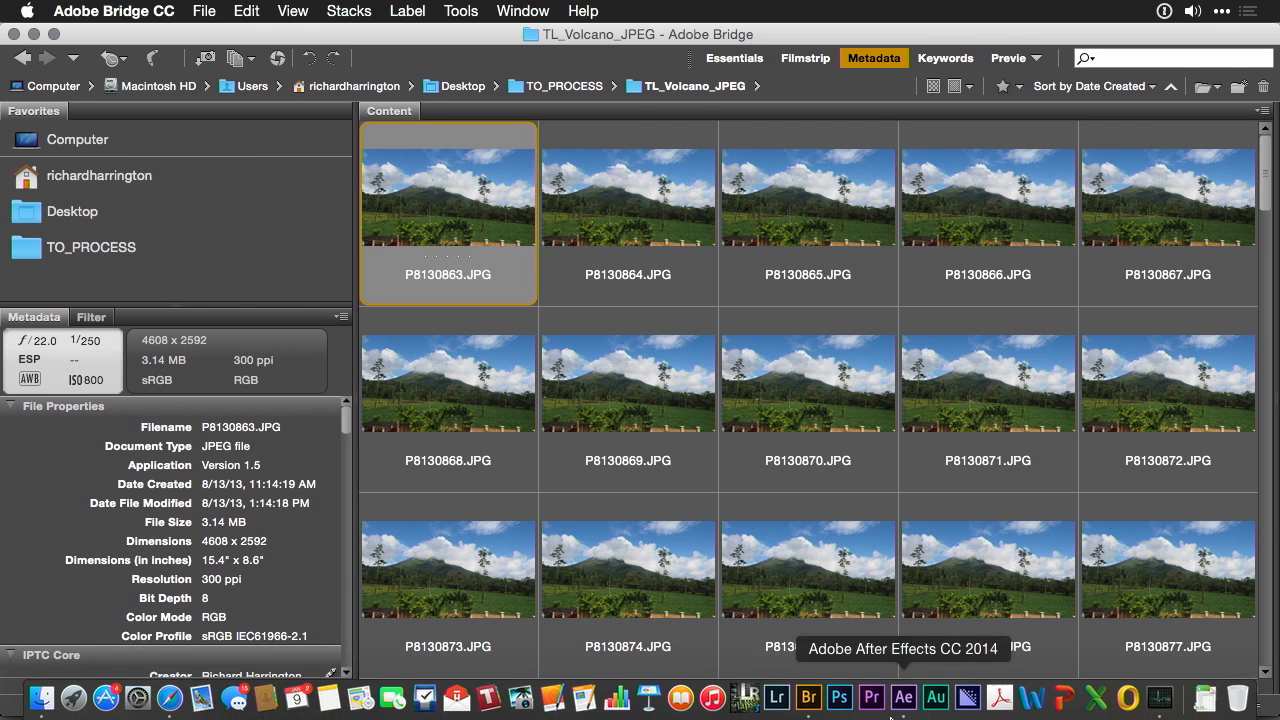
{"action": "left_click", "coordinate": [839, 697]}
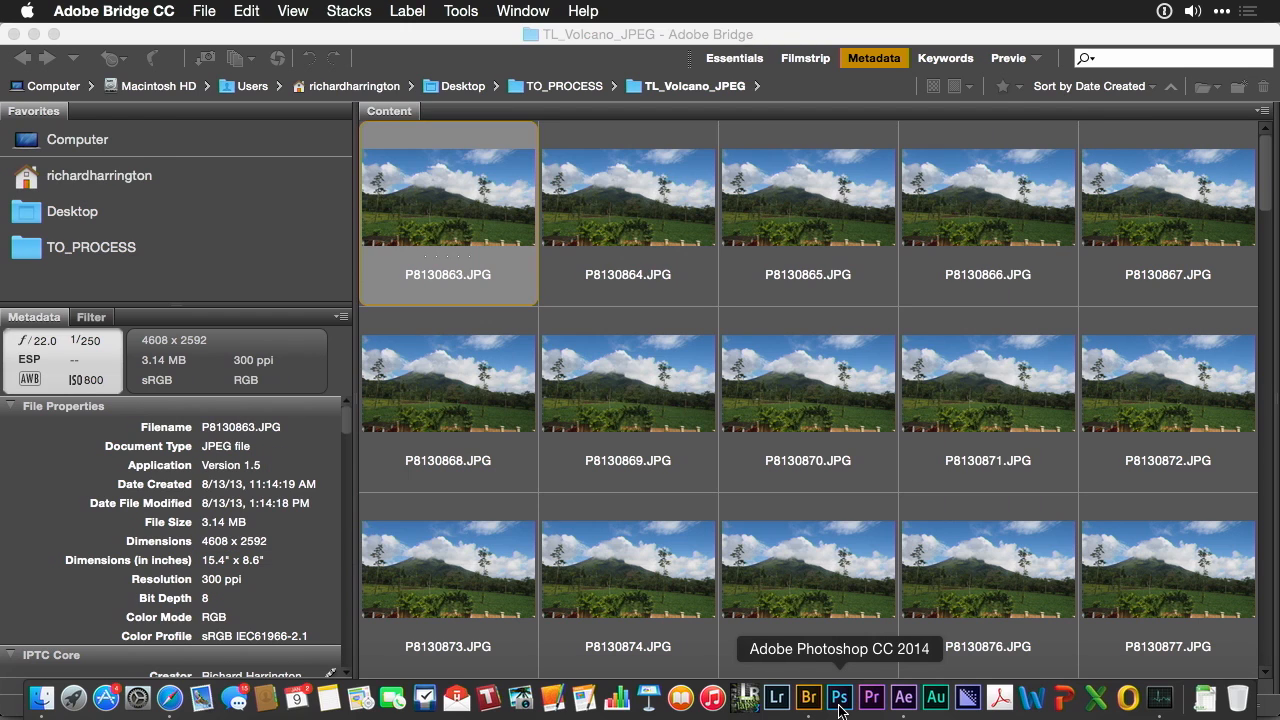
{"action": "left_click", "coordinate": [839, 697]}
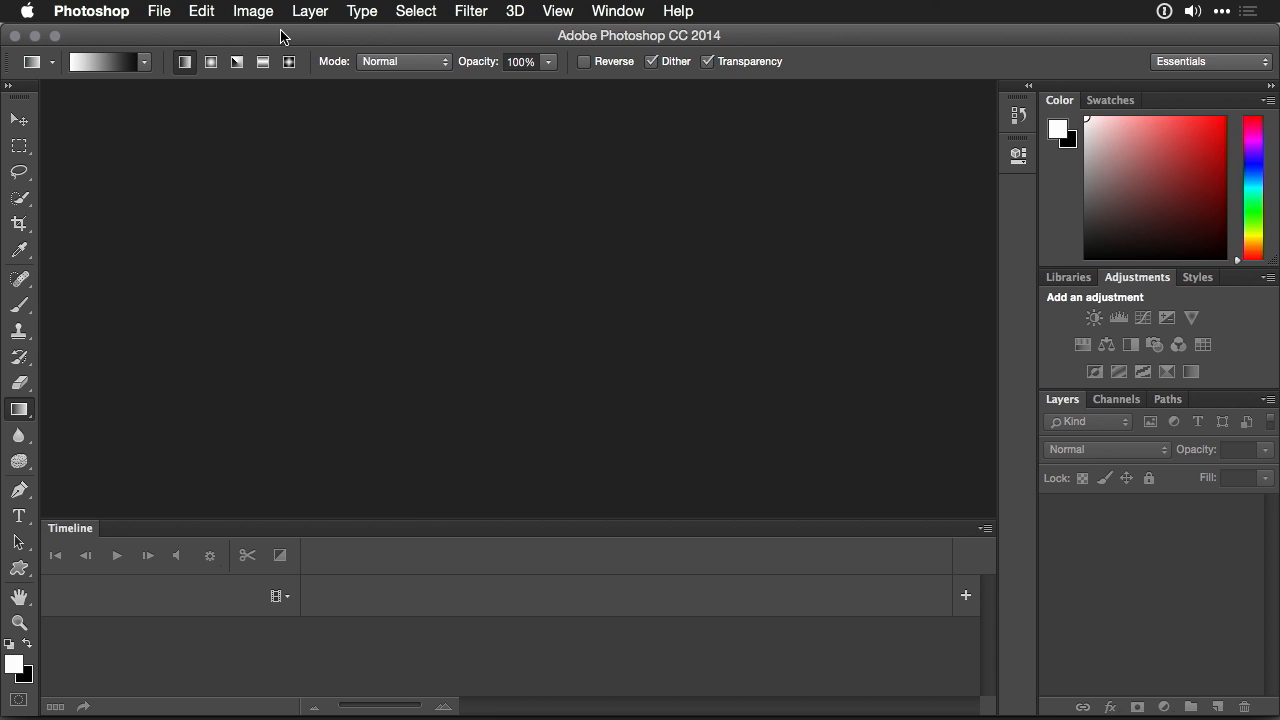
{"action": "mouse_move", "coordinate": [183, 37]}
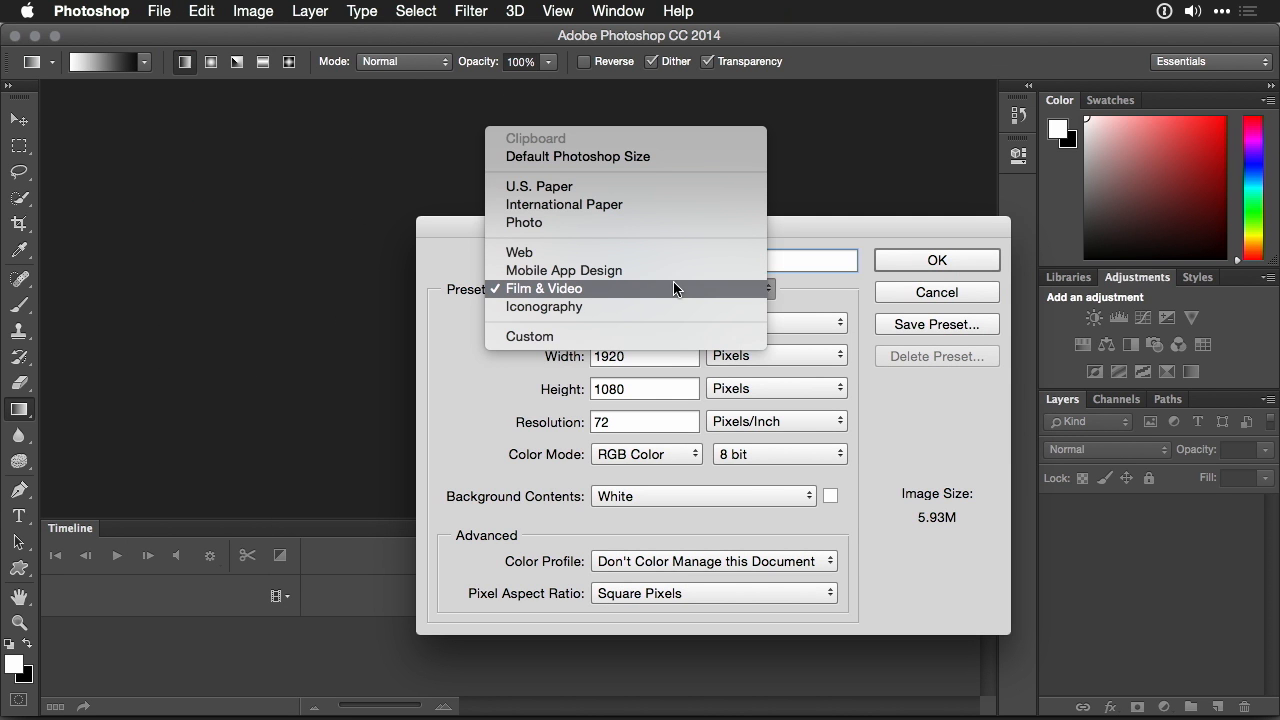
{"action": "left_click", "coordinate": [543, 288]}
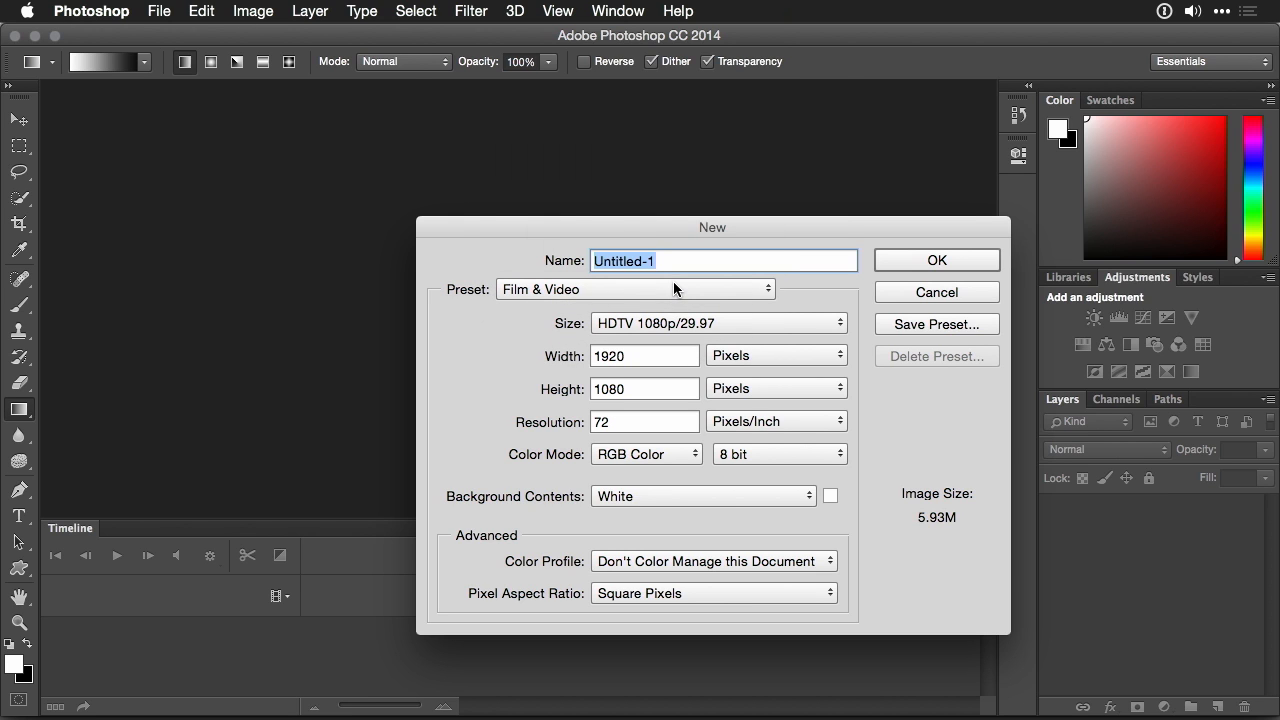
{"action": "left_click", "coordinate": [718, 322]}
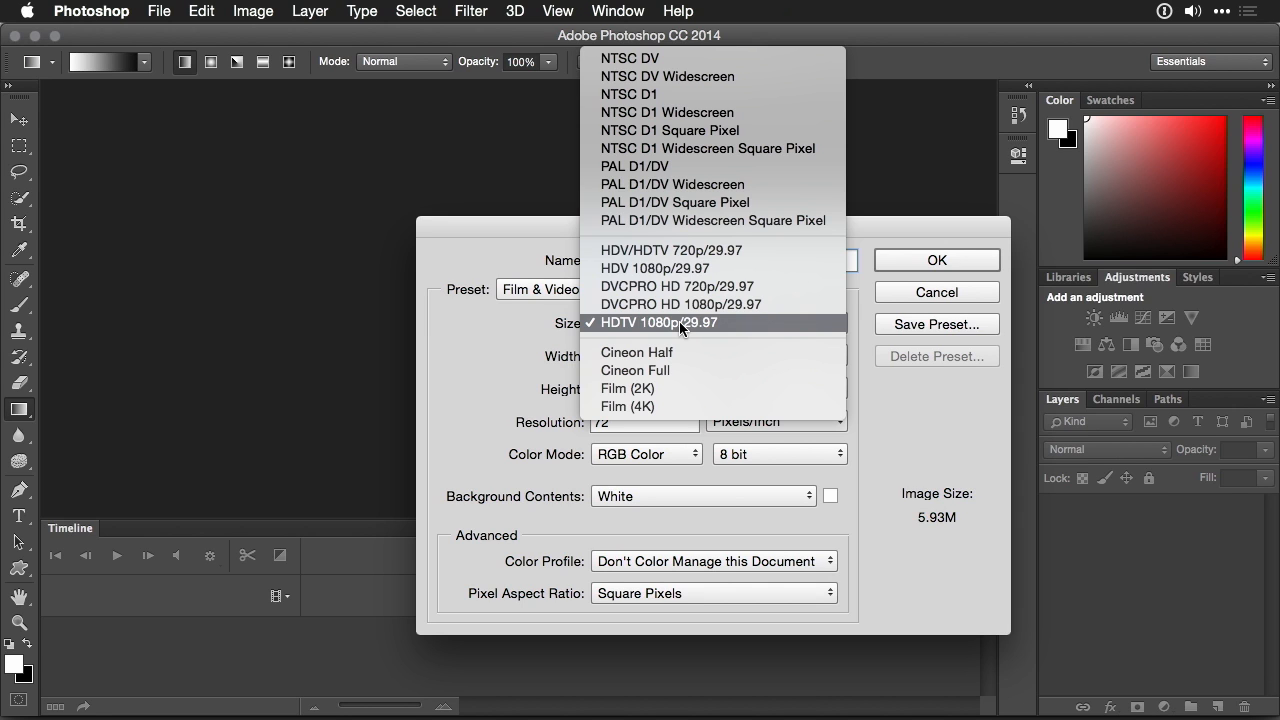
{"action": "left_click", "coordinate": [659, 322]}
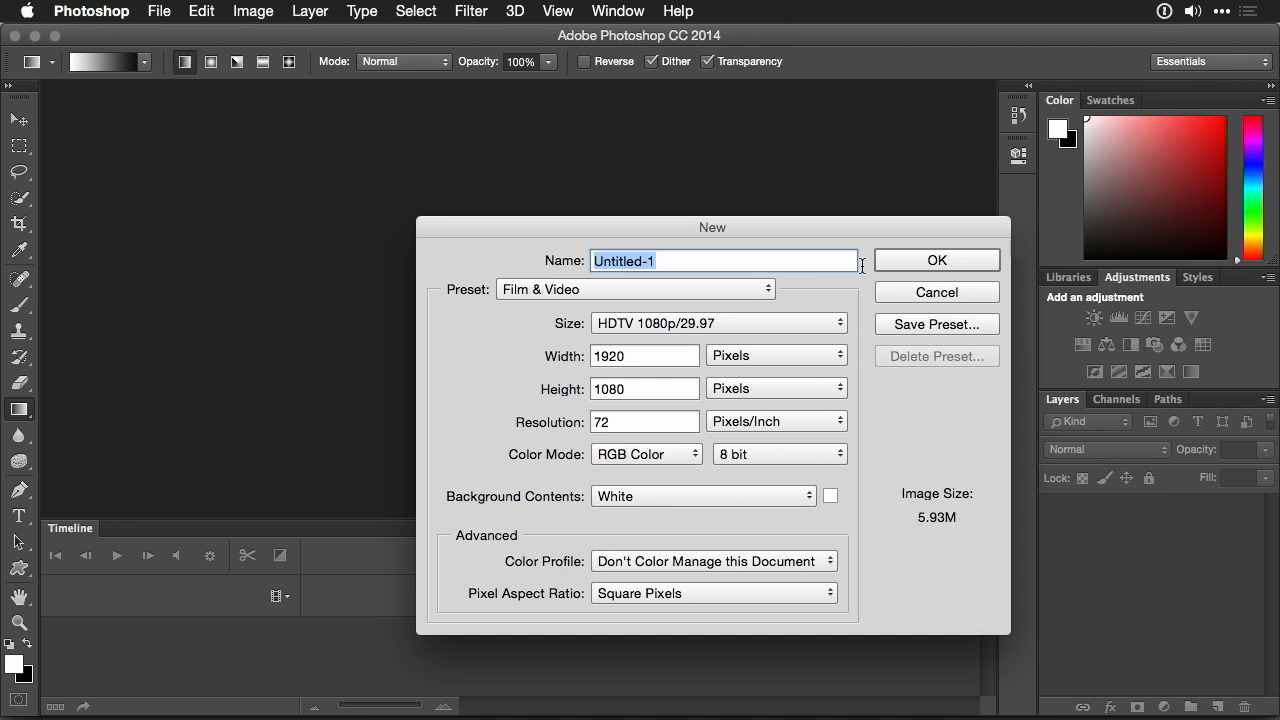
{"action": "left_click", "coordinate": [936, 260]}
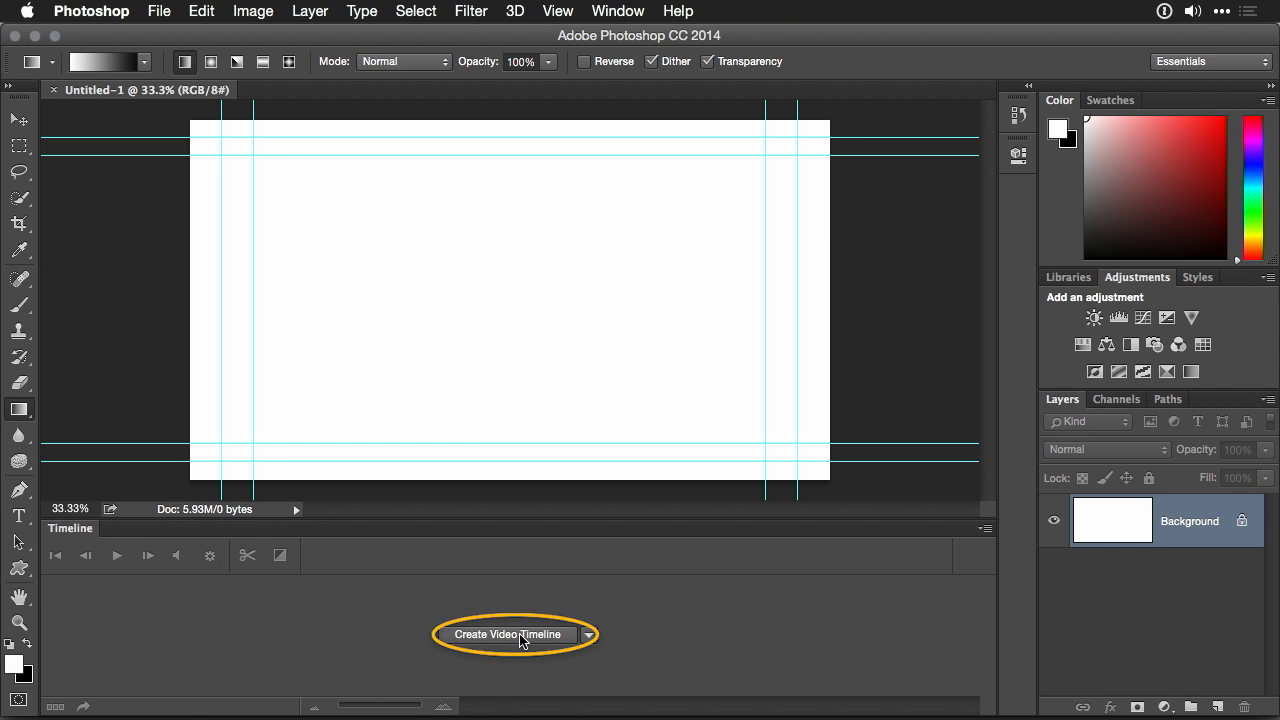
Create a video timeline and add P8130863.JPG from TO_PROCESS/TL_Volcano_JPEG as a clip
{"action": "left_click", "coordinate": [508, 634]}
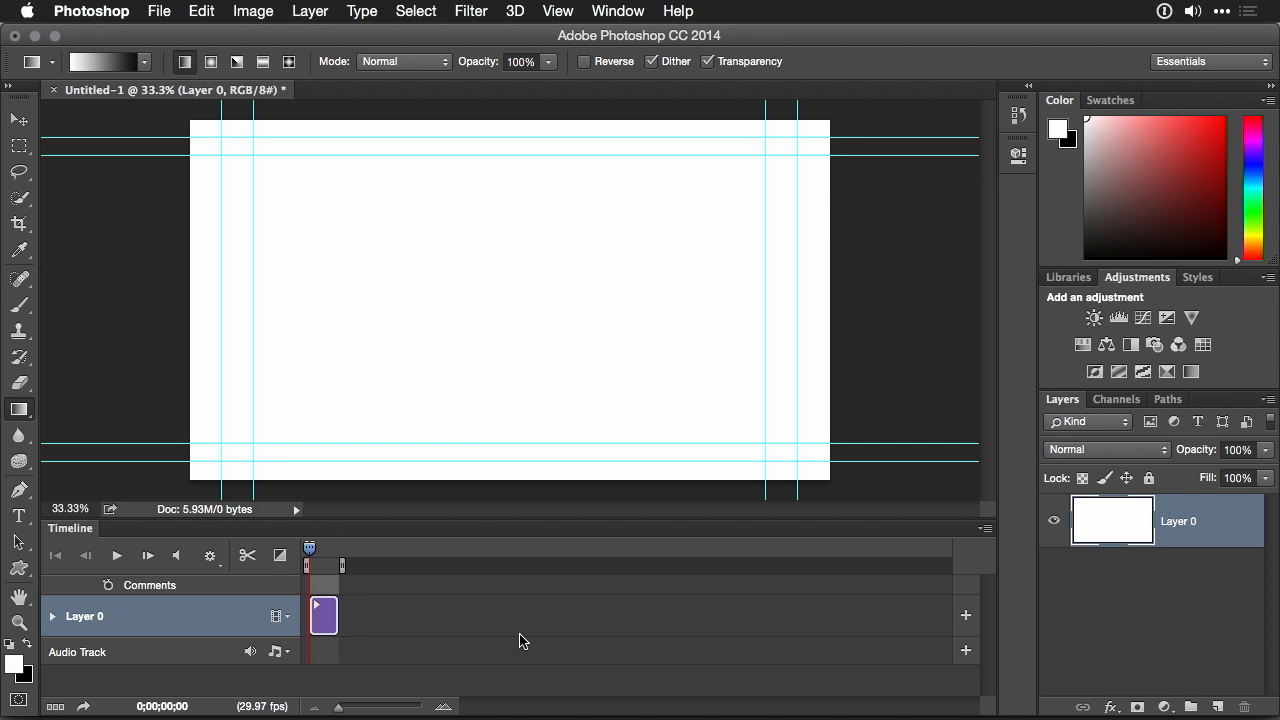
{"action": "mouse_move", "coordinate": [920, 610]}
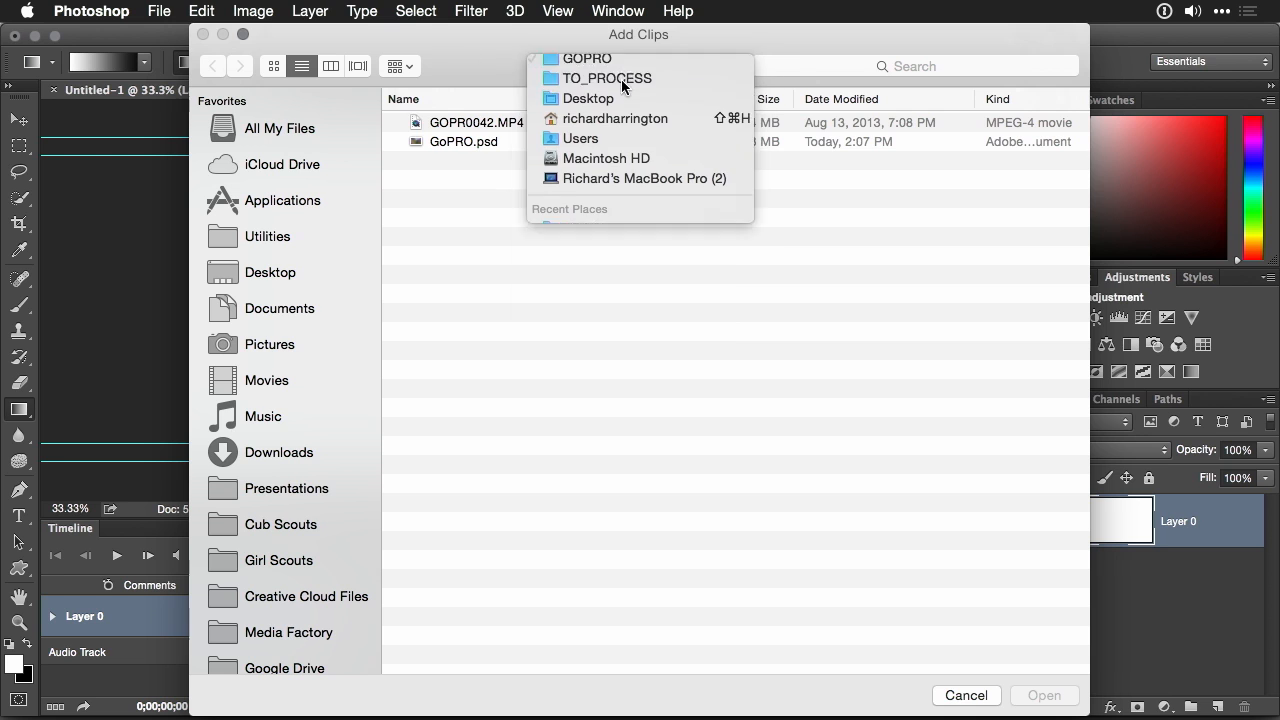
{"action": "left_click", "coordinate": [606, 78]}
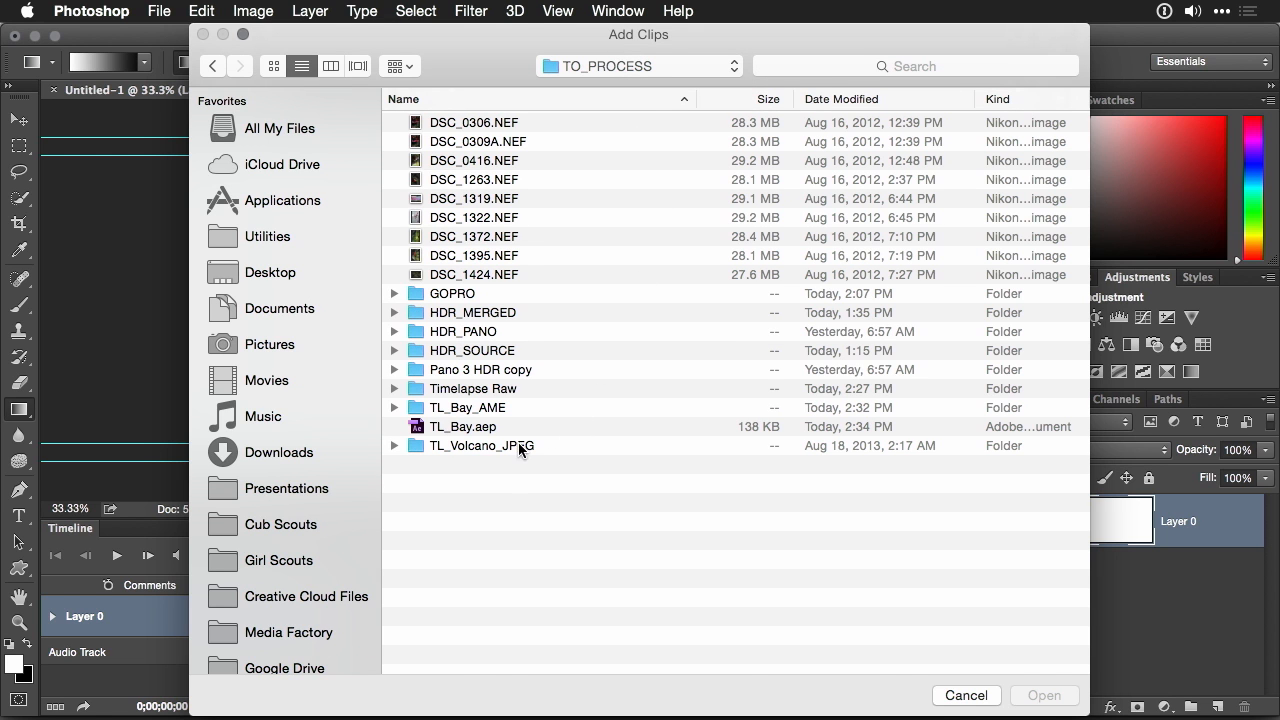
{"action": "double_click", "coordinate": [480, 445]}
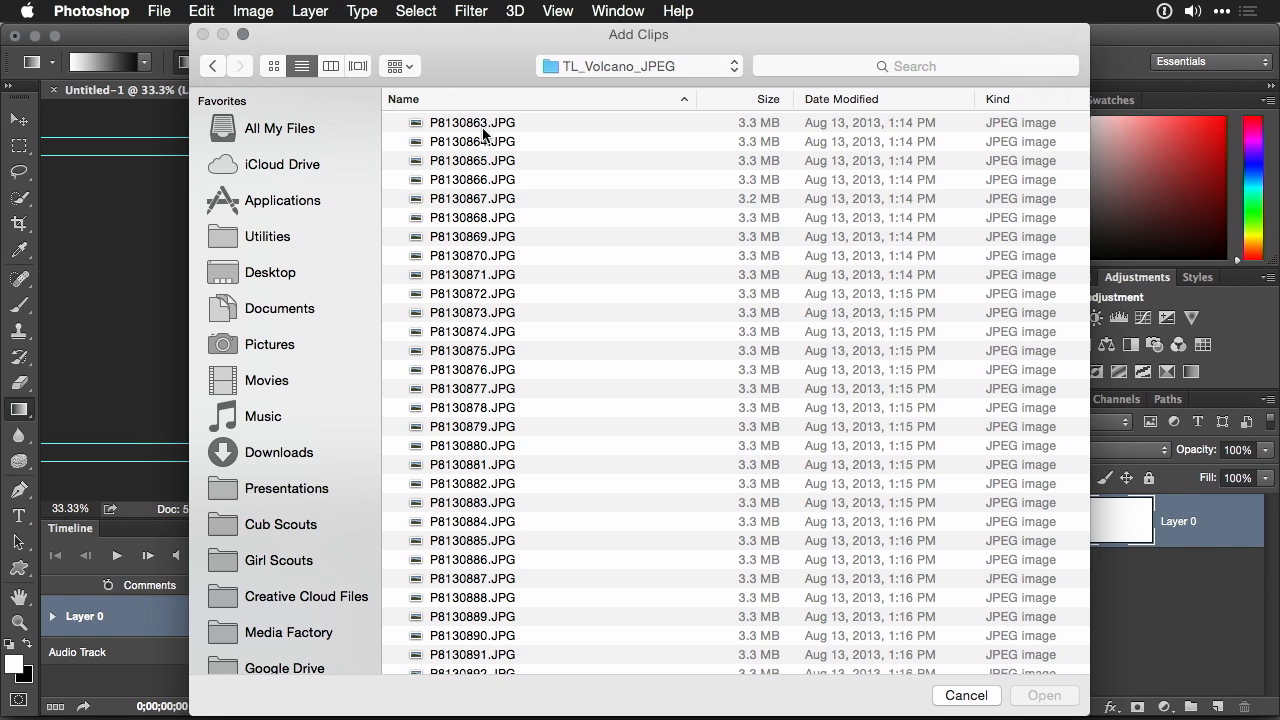
{"action": "left_click", "coordinate": [472, 122]}
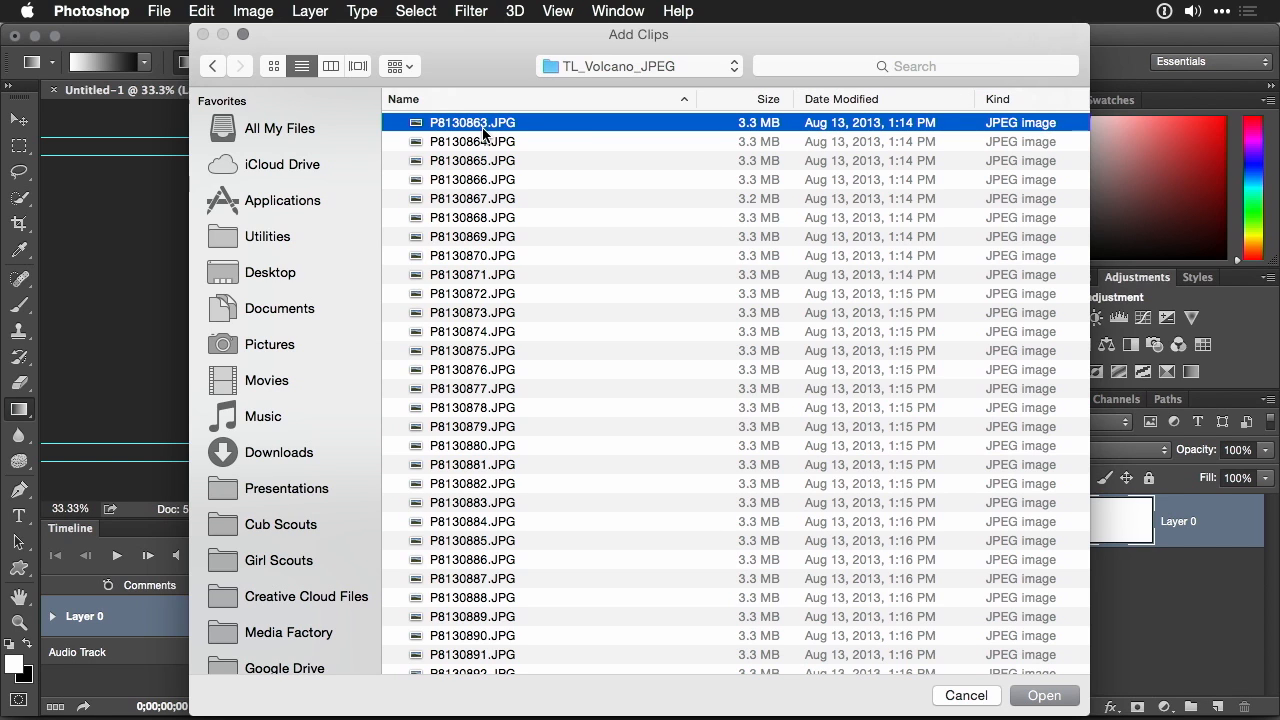
{"action": "mouse_move", "coordinate": [1060, 673]}
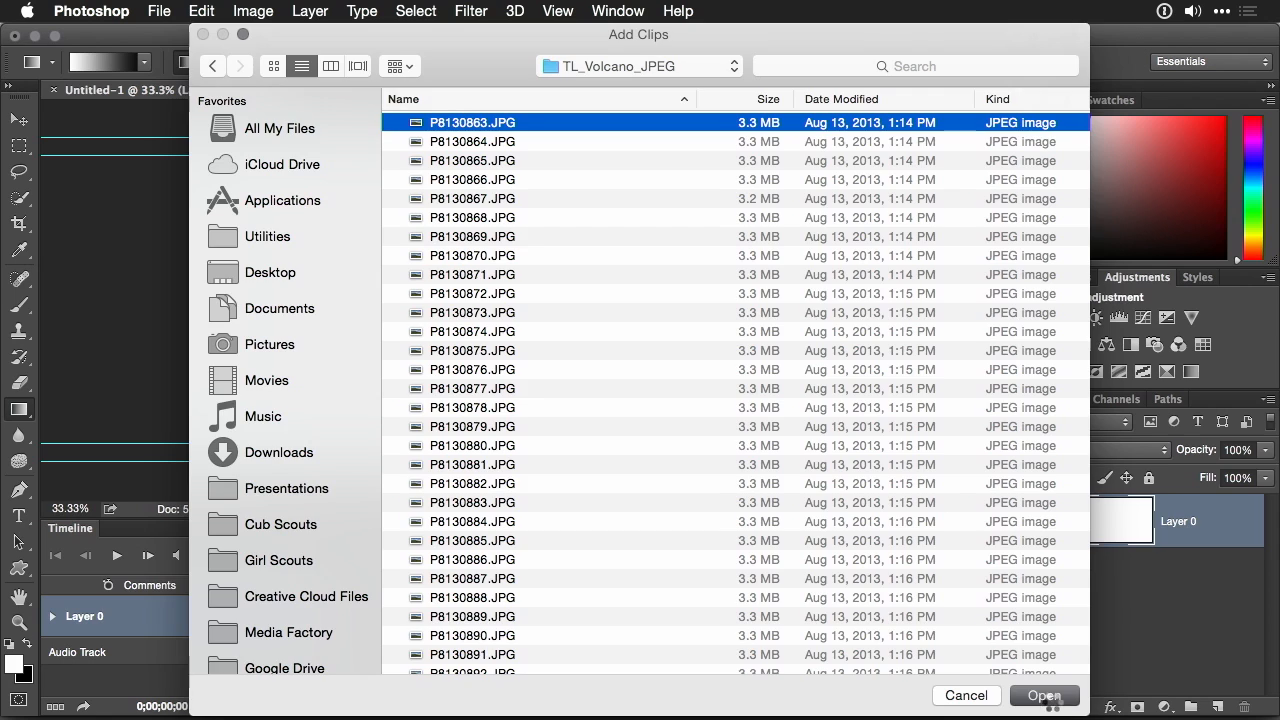
{"action": "left_click", "coordinate": [1043, 695]}
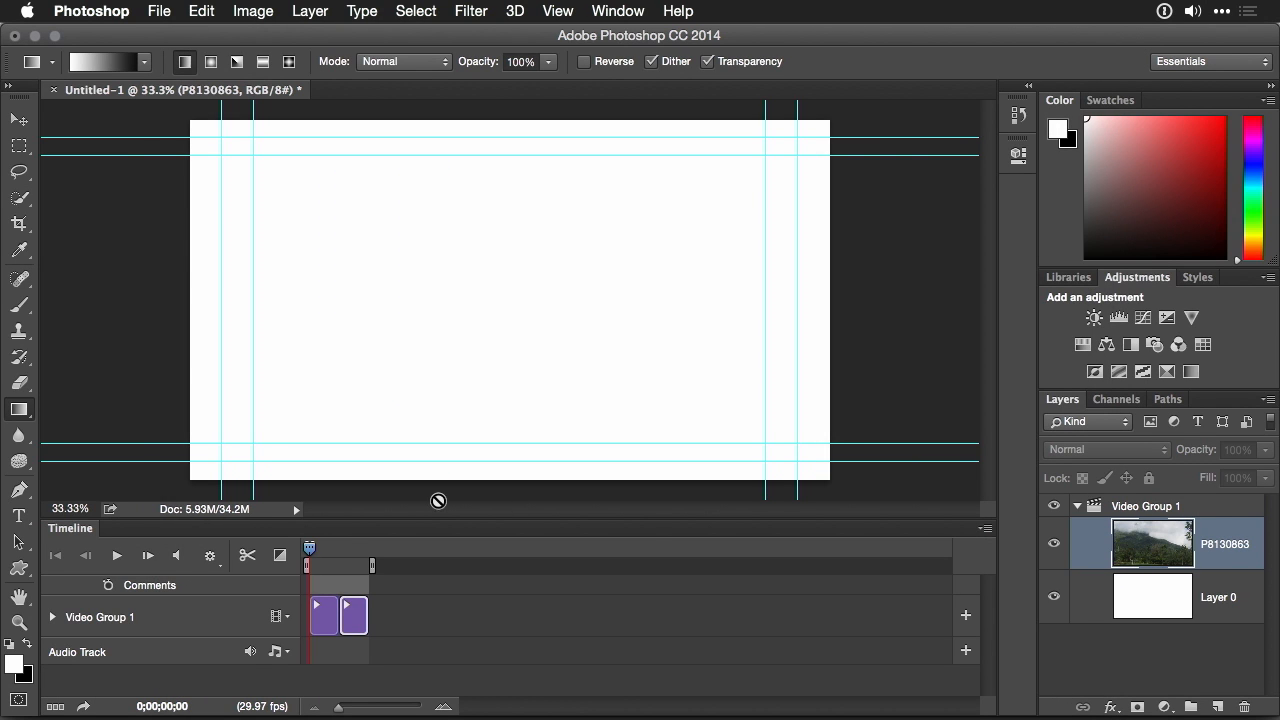
{"action": "mouse_move", "coordinate": [445, 634]}
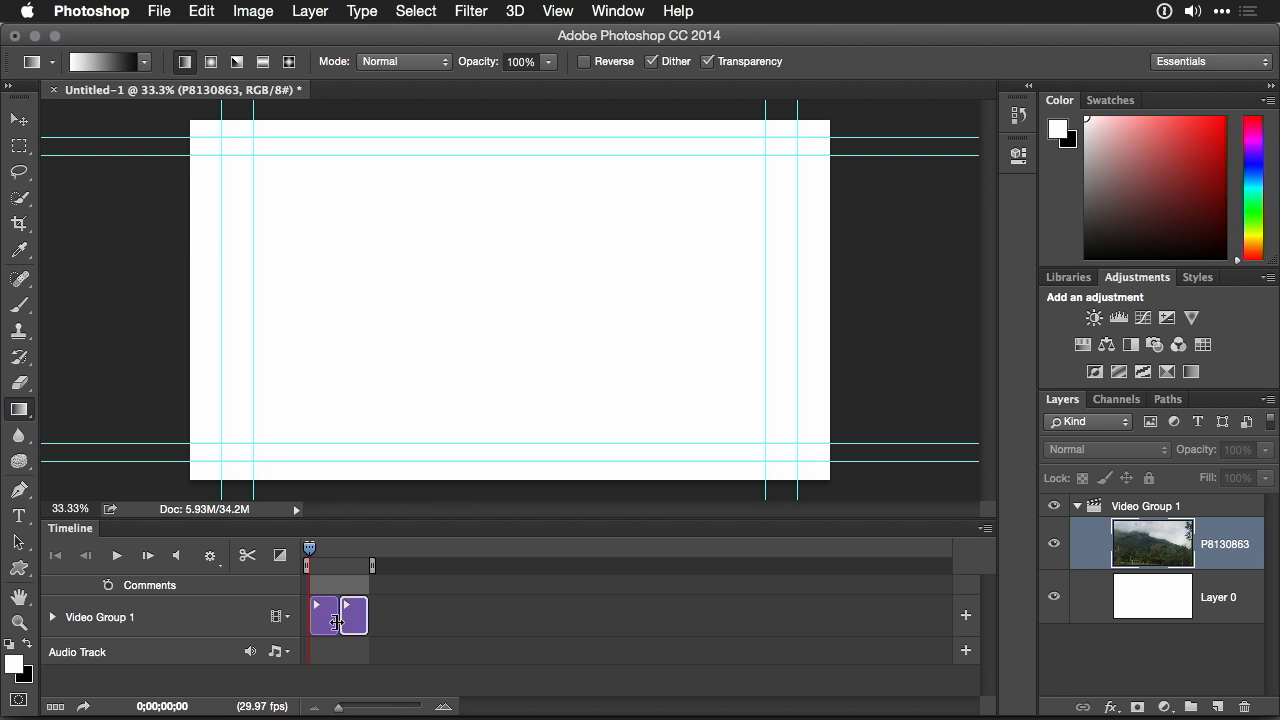
Select the blank Layer 0 clip in the Timeline and delete it
{"action": "left_click", "coordinate": [1152, 597]}
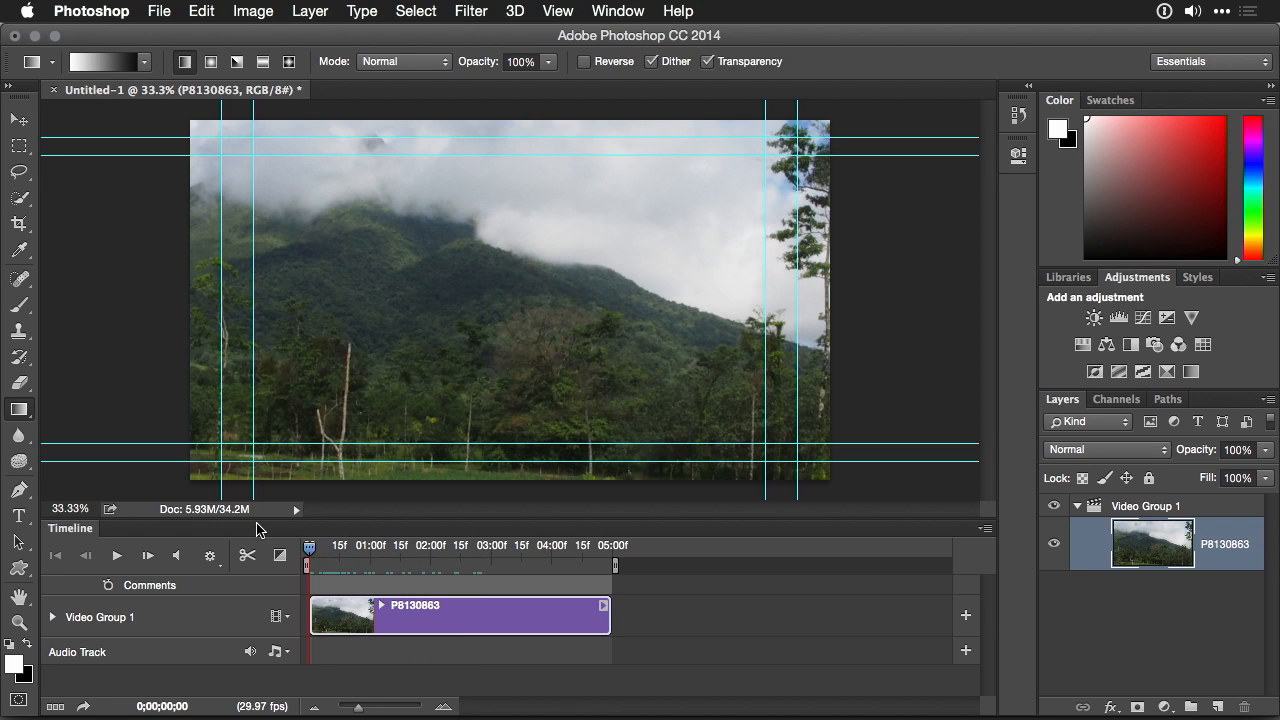
{"action": "mouse_move", "coordinate": [355, 610]}
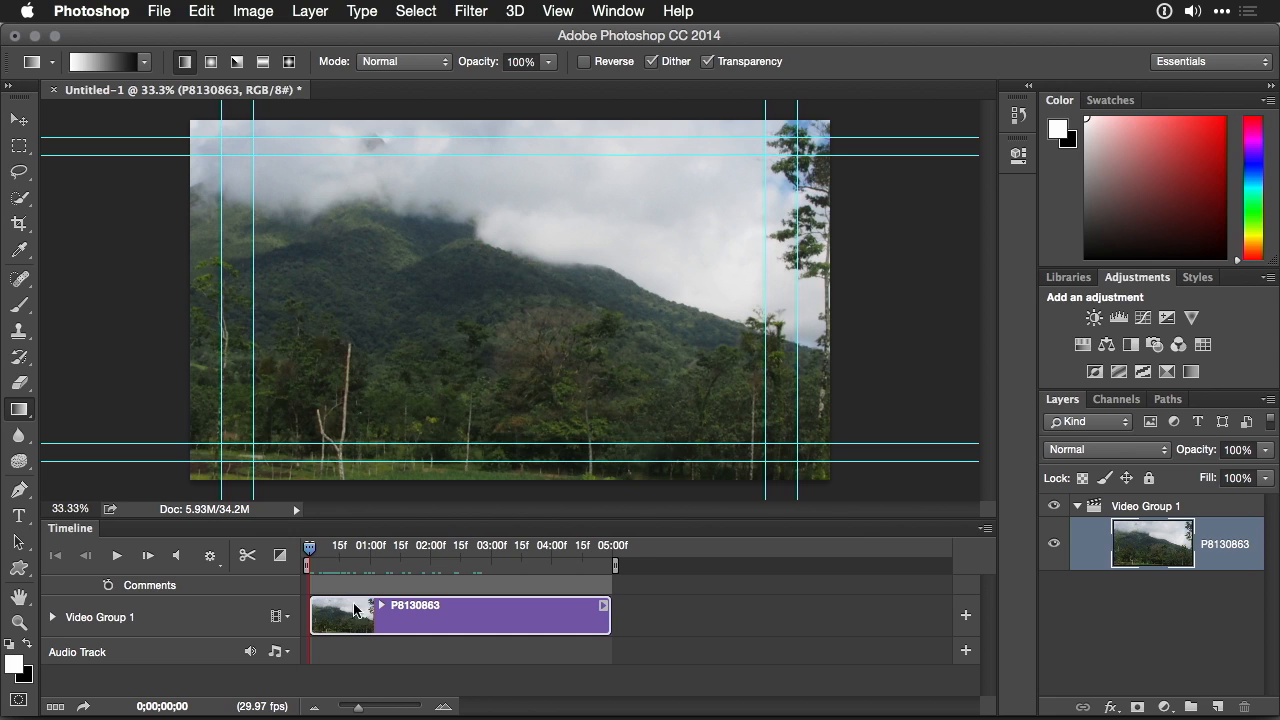
{"action": "mouse_move", "coordinate": [375, 628]}
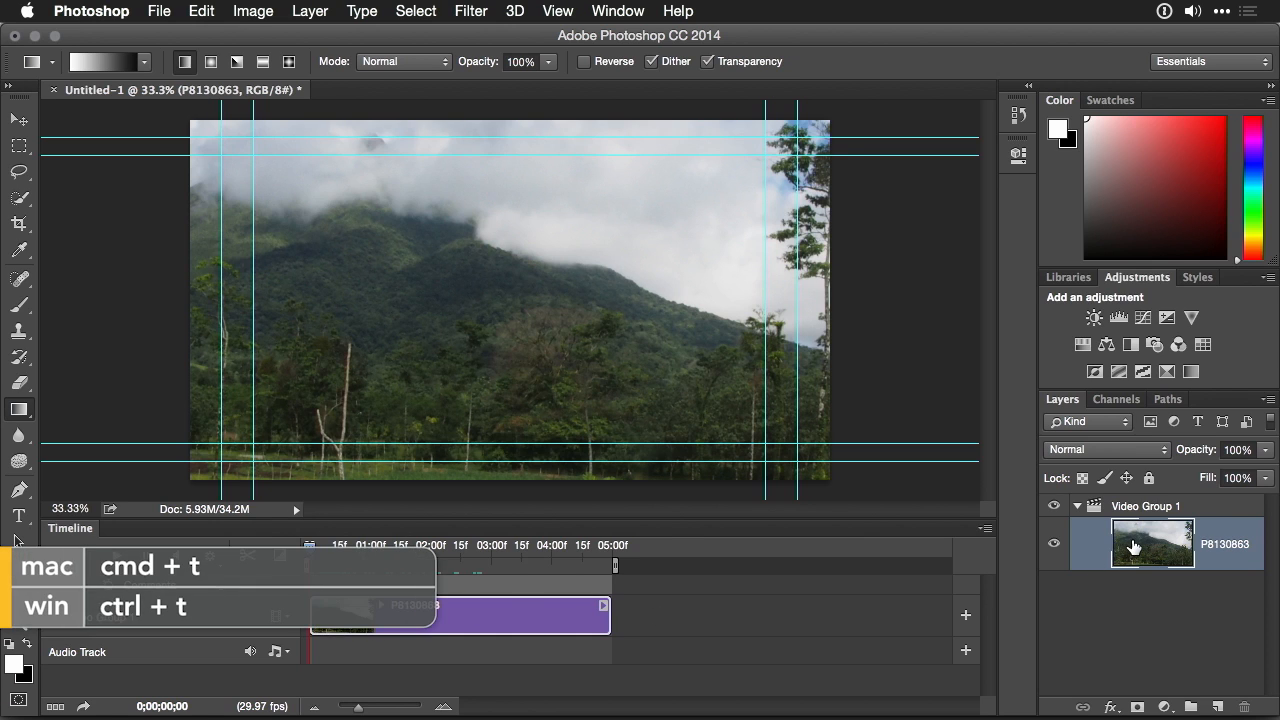
Free-transform the volcano frame, scaling it down to about 53% to fit the canvas
{"action": "key", "text": "cmd+t"}
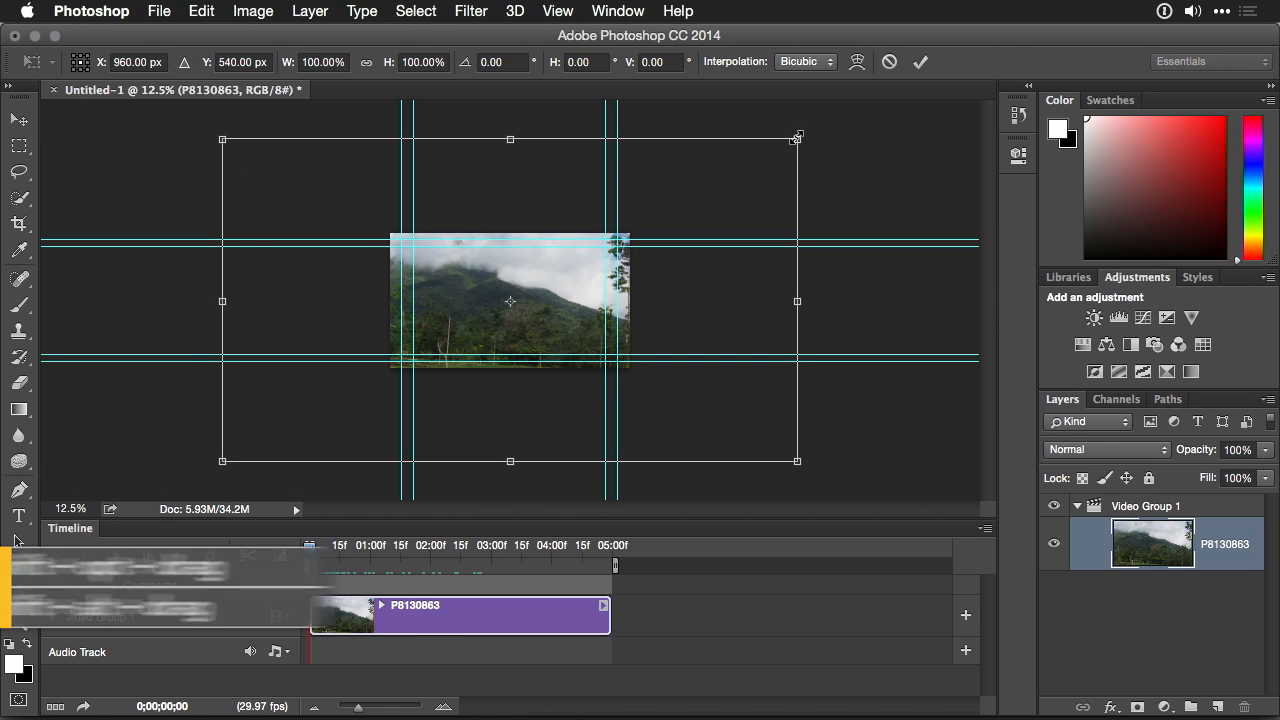
{"action": "left_click_drag", "start_coordinate": [797, 138], "coordinate": [757, 163]}
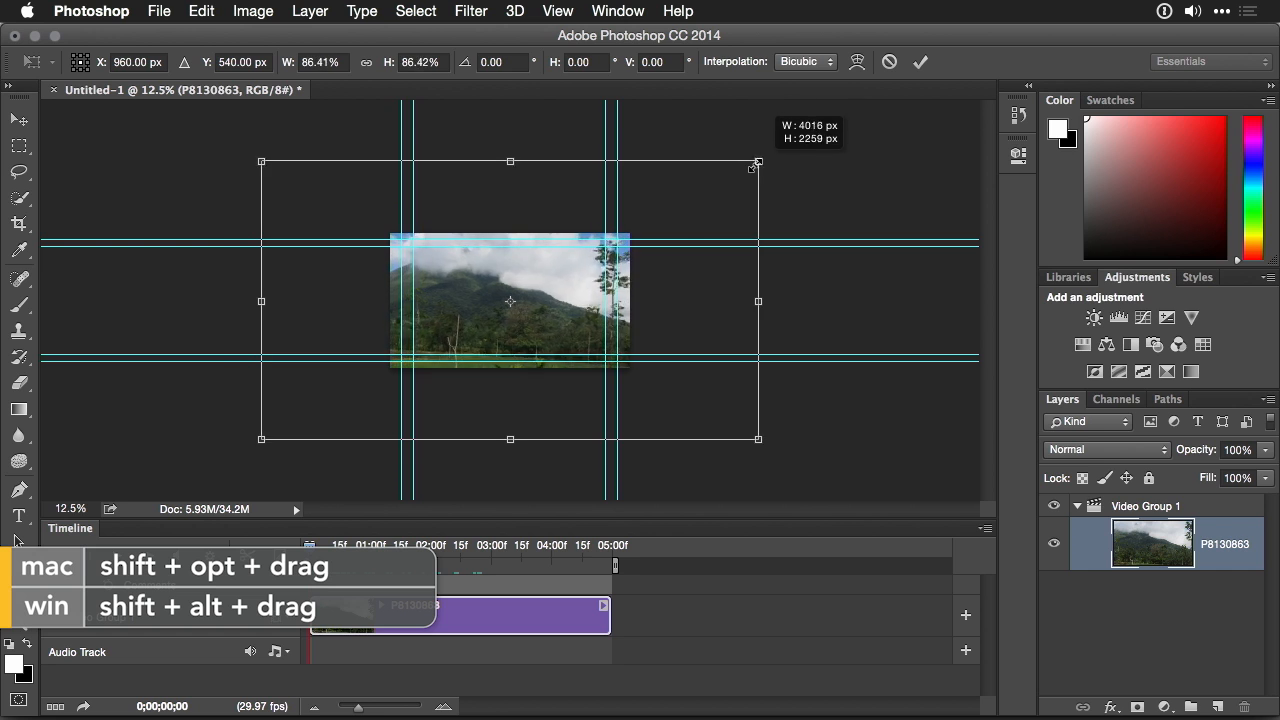
{"action": "left_click_drag", "start_coordinate": [757, 162], "coordinate": [678, 207]}
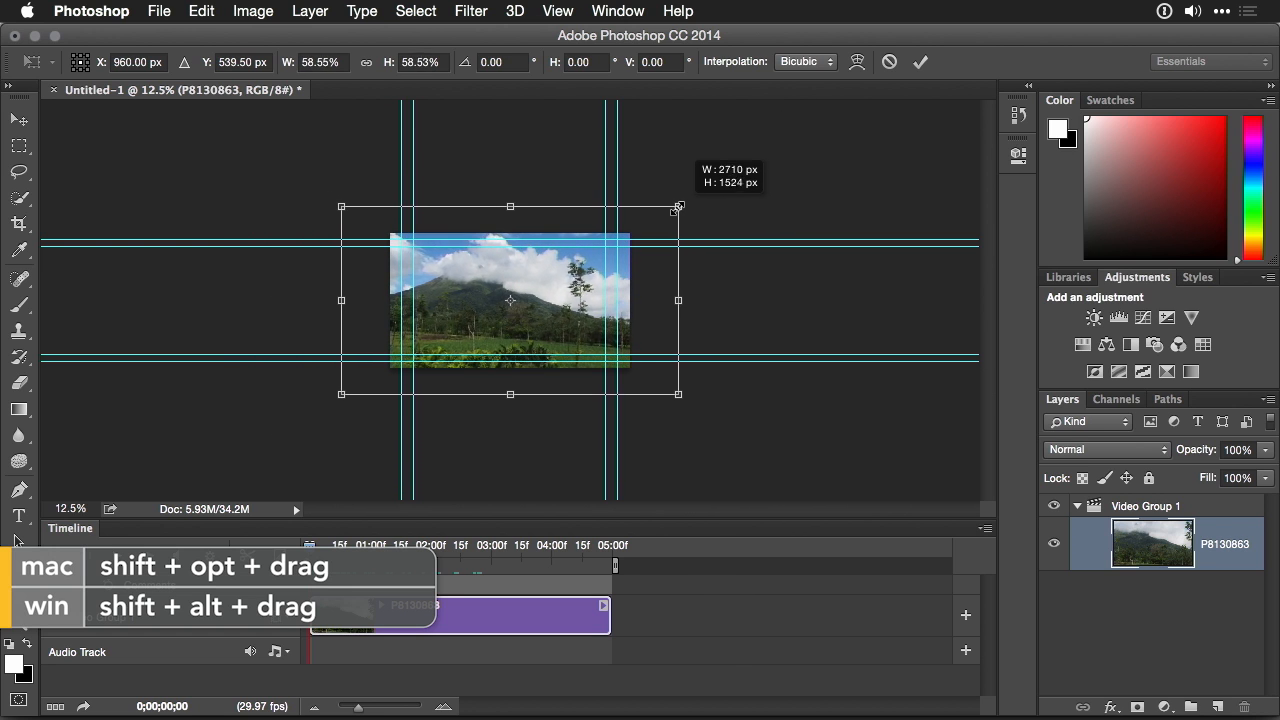
{"action": "left_click_drag", "start_coordinate": [677, 207], "coordinate": [665, 213]}
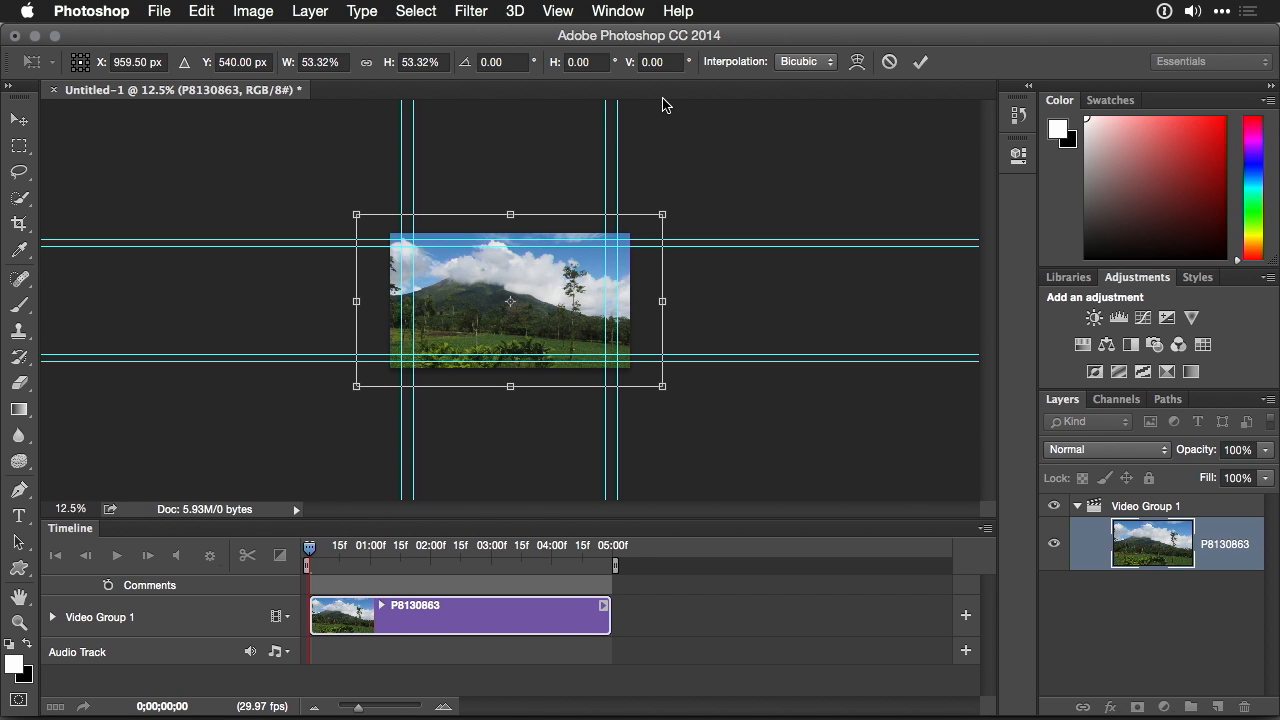
Show rulers and test-rotate the frame to roughly -2.8°
{"action": "key", "text": "cmd+r"}
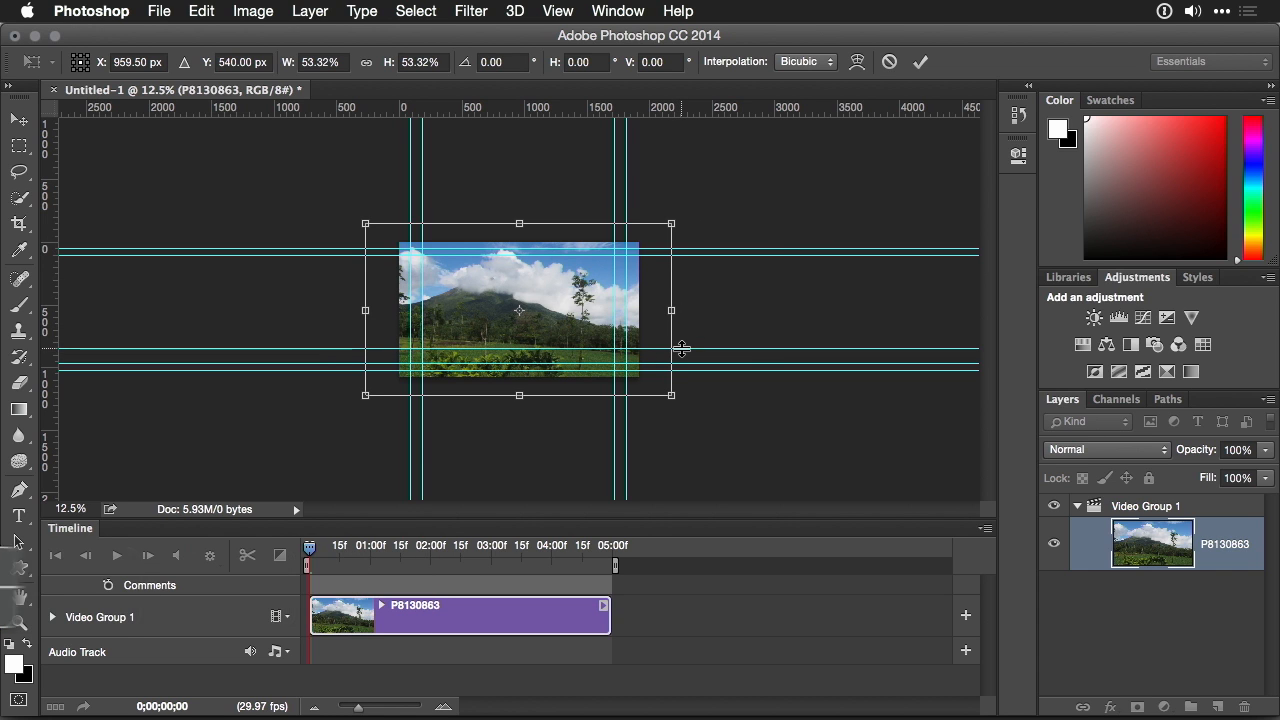
{"action": "mouse_move", "coordinate": [692, 396]}
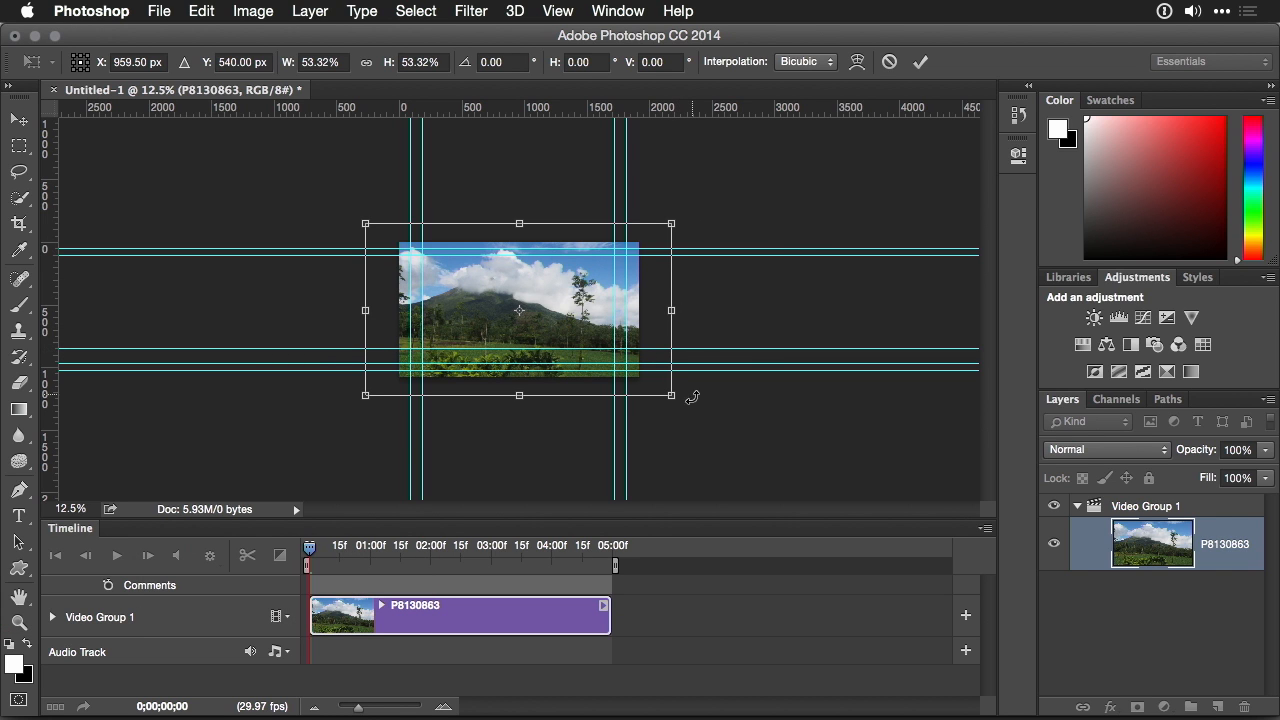
{"action": "left_click_drag", "start_coordinate": [690, 397], "coordinate": [695, 410]}
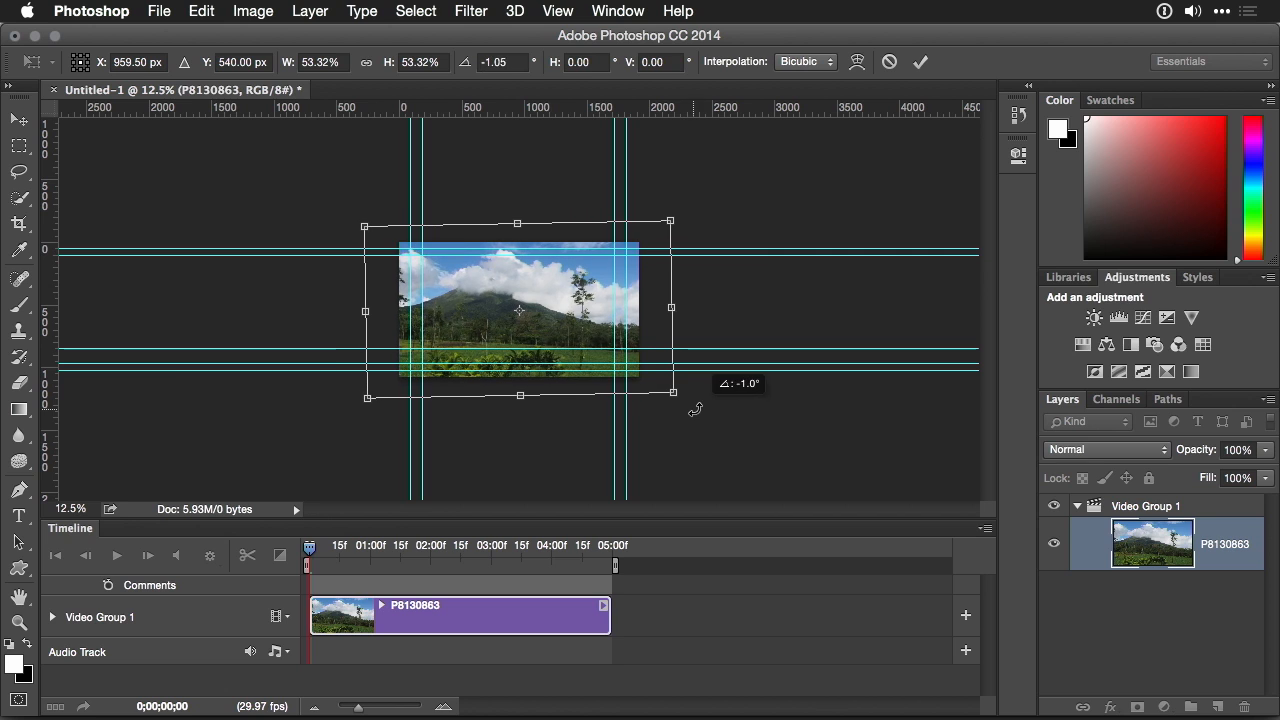
{"action": "left_click_drag", "start_coordinate": [695, 408], "coordinate": [708, 410]}
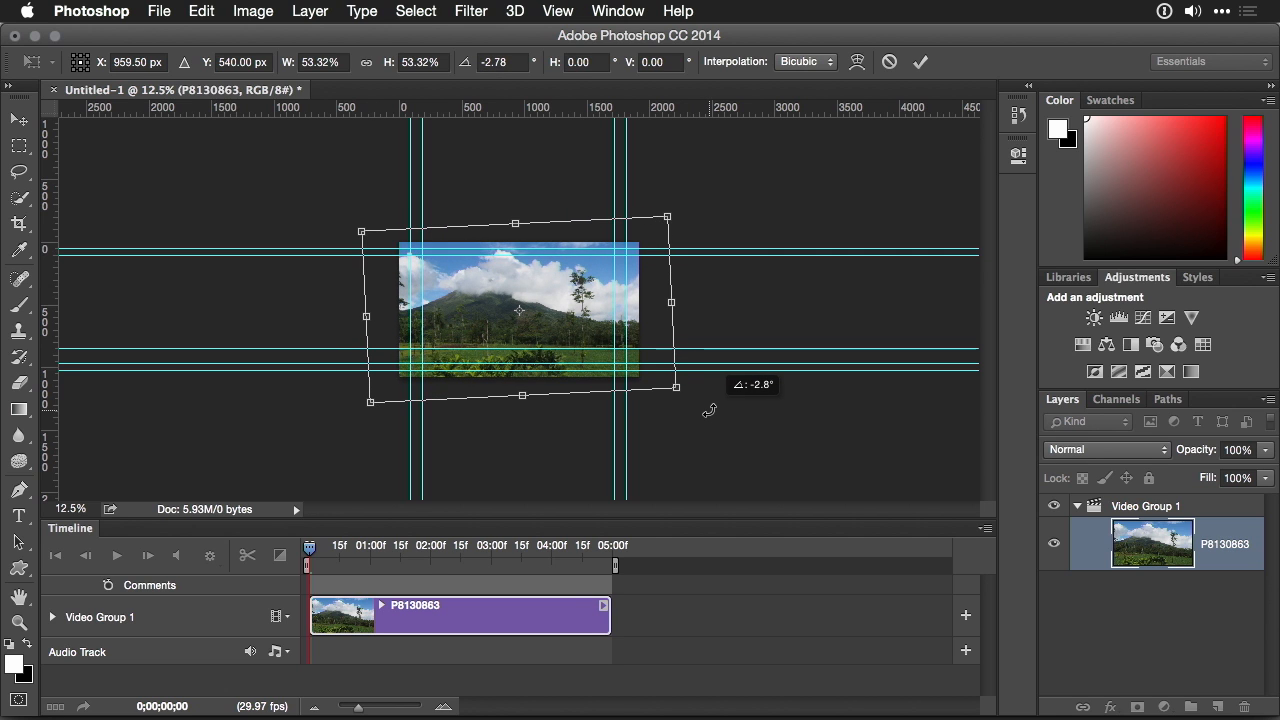
{"action": "mouse_move", "coordinate": [540, 290]}
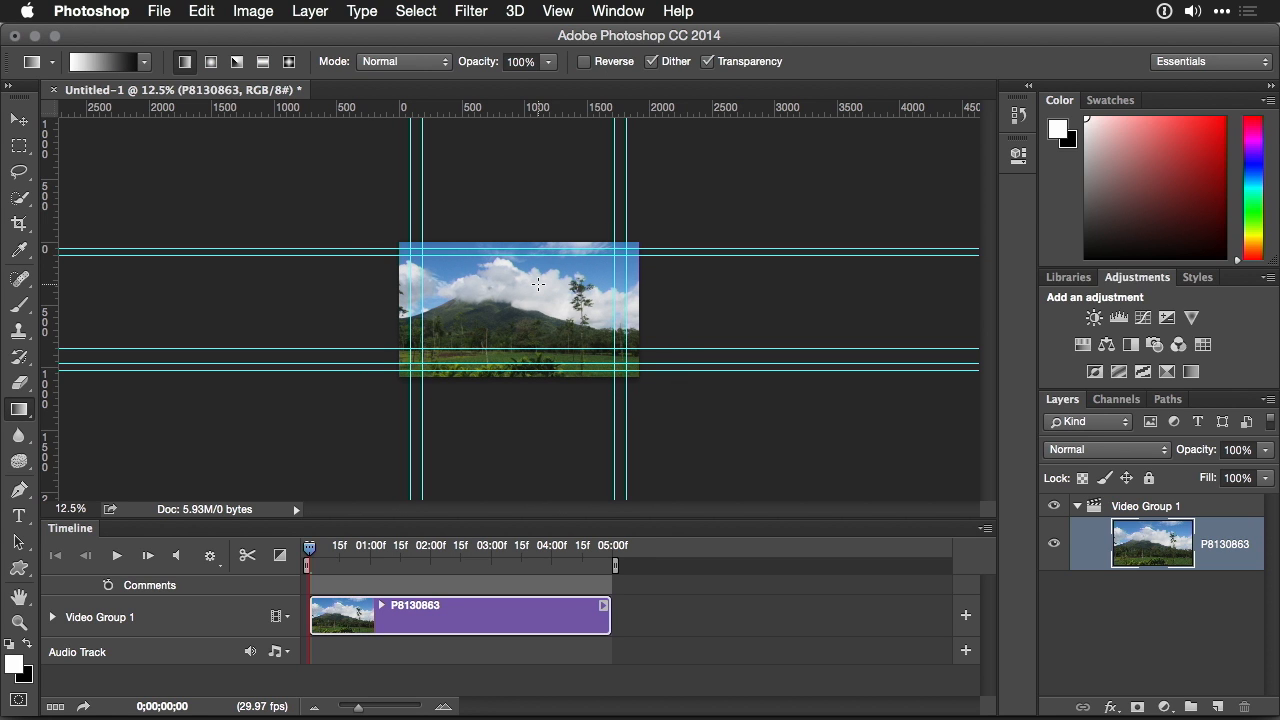
{"action": "left_click", "coordinate": [311, 545]}
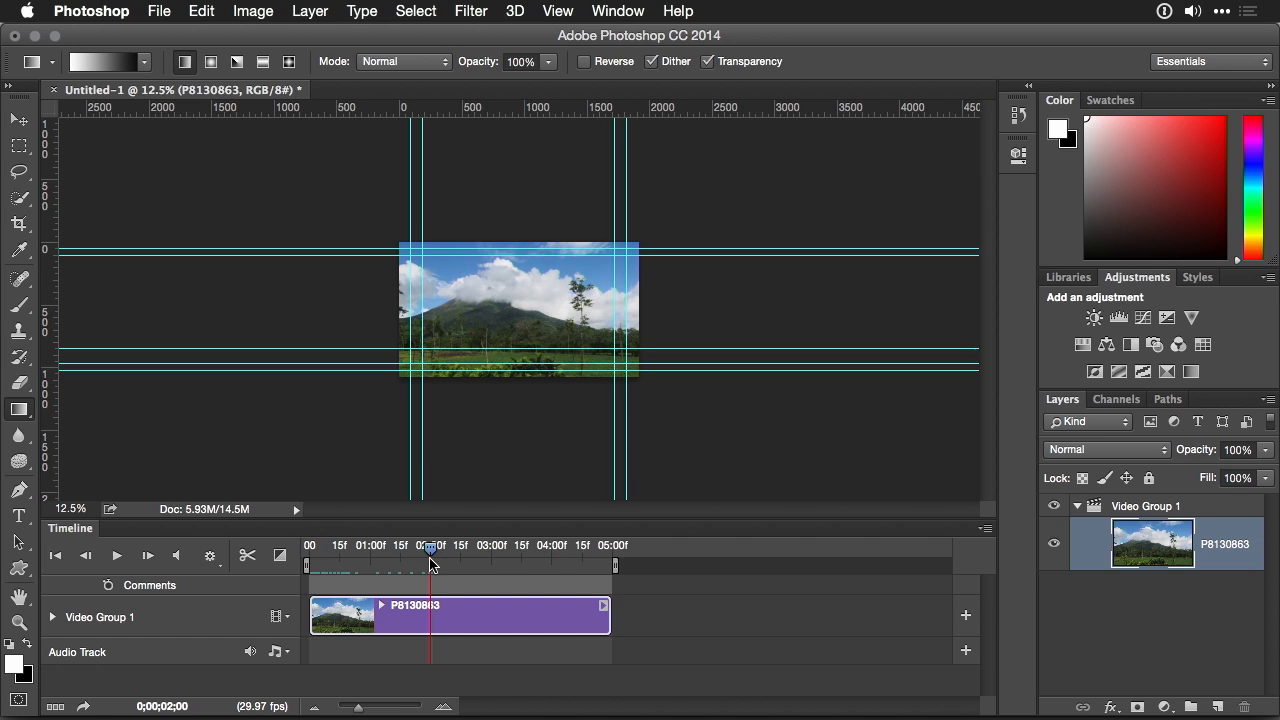
{"action": "mouse_move", "coordinate": [378, 565]}
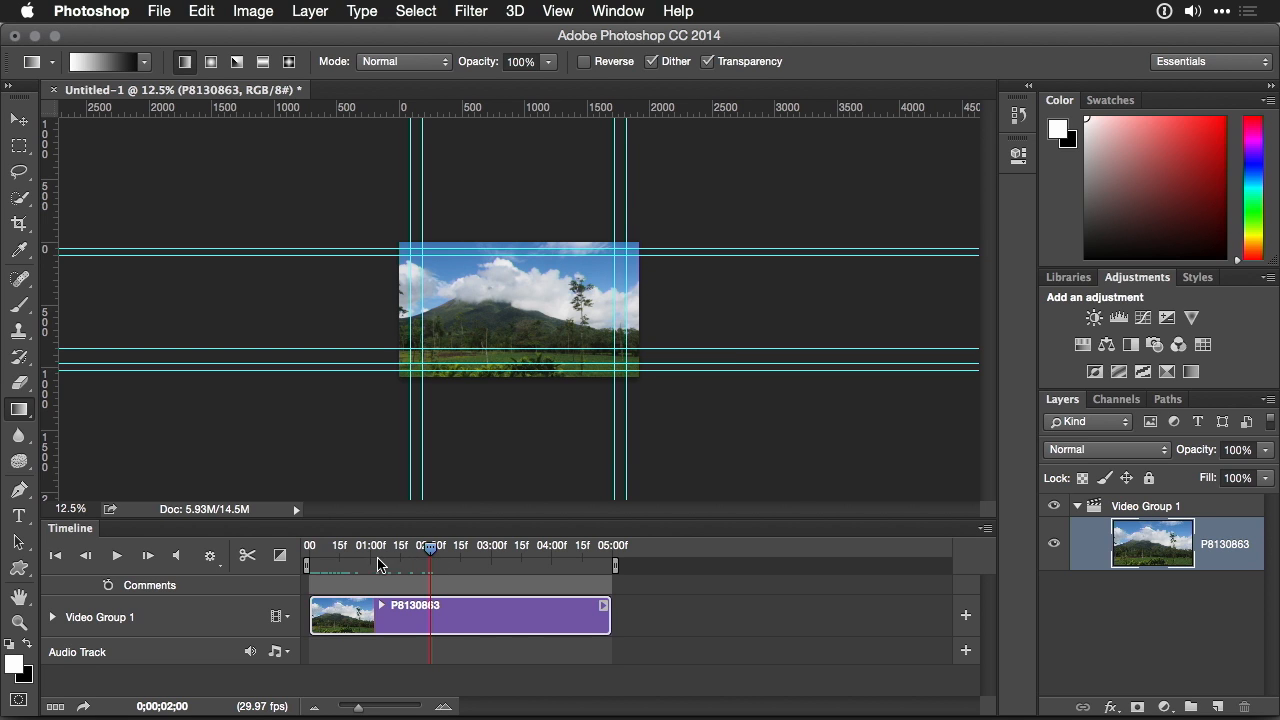
{"action": "mouse_move", "coordinate": [363, 554]}
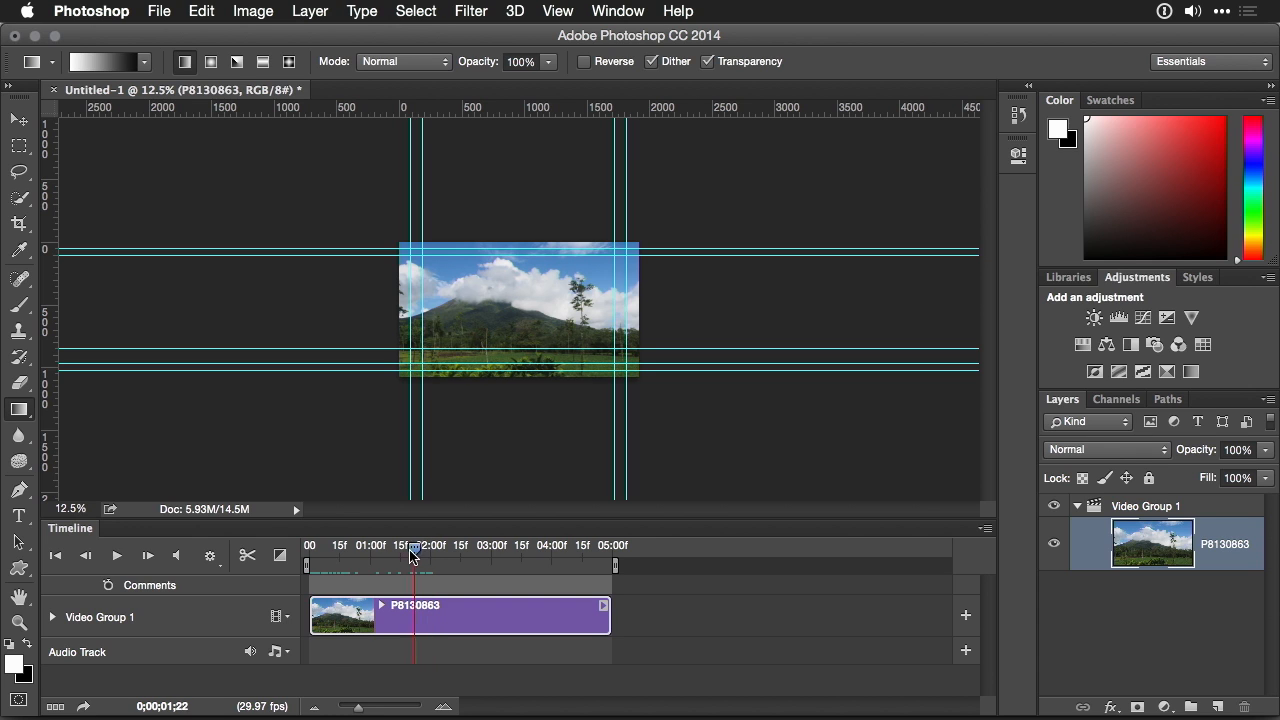
{"action": "left_click", "coordinate": [56, 555]}
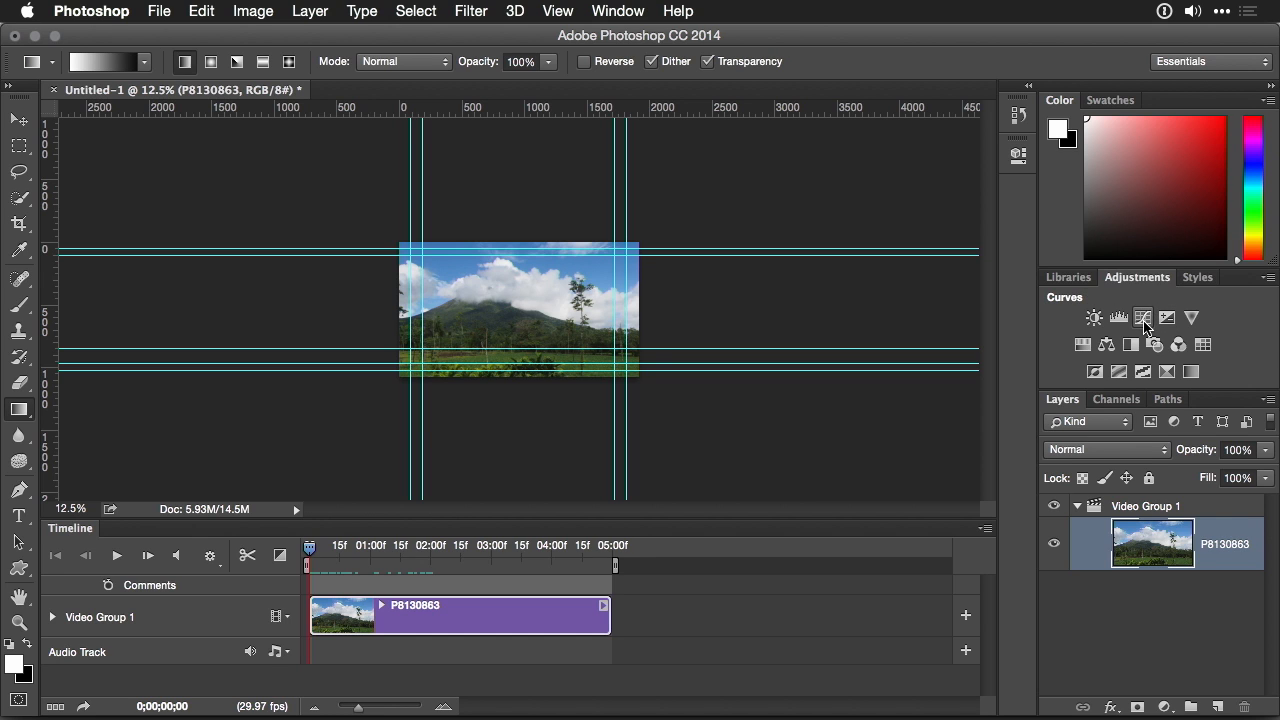
{"action": "mouse_move", "coordinate": [1143, 318]}
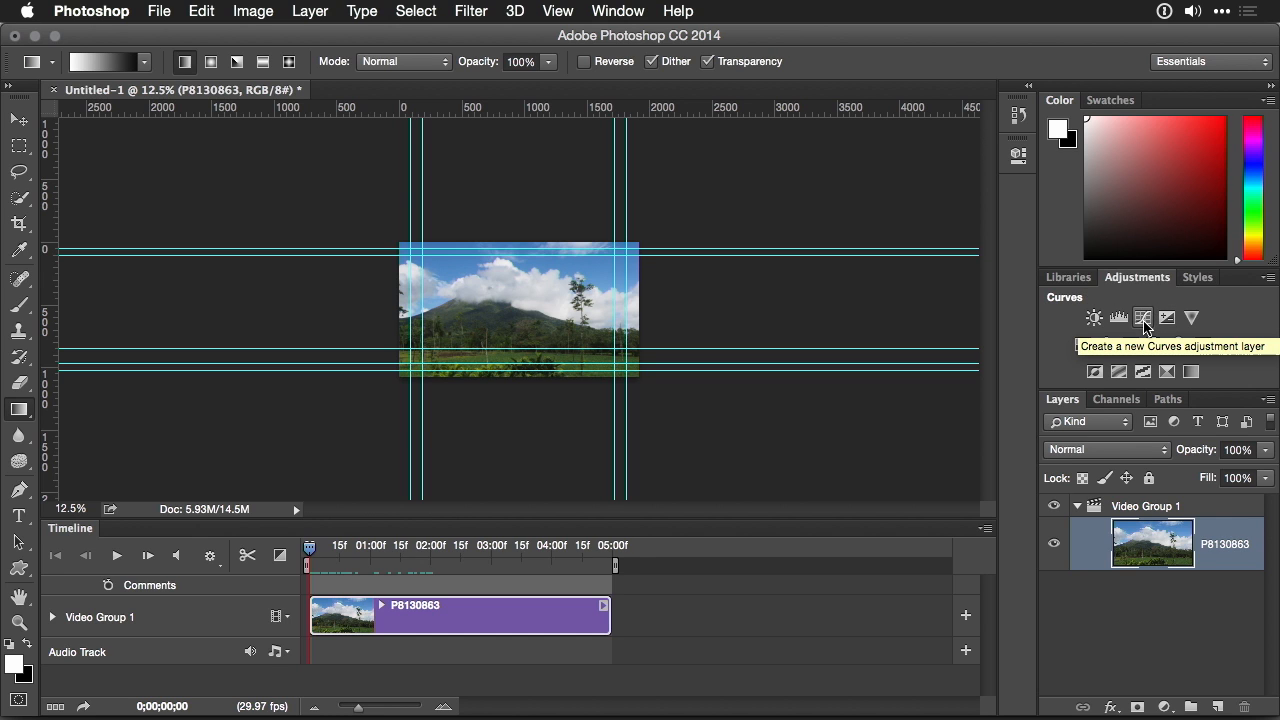
Add a Curves adjustment layer and drag its RGB curve up to brighten midtones
{"action": "left_click", "coordinate": [1143, 317]}
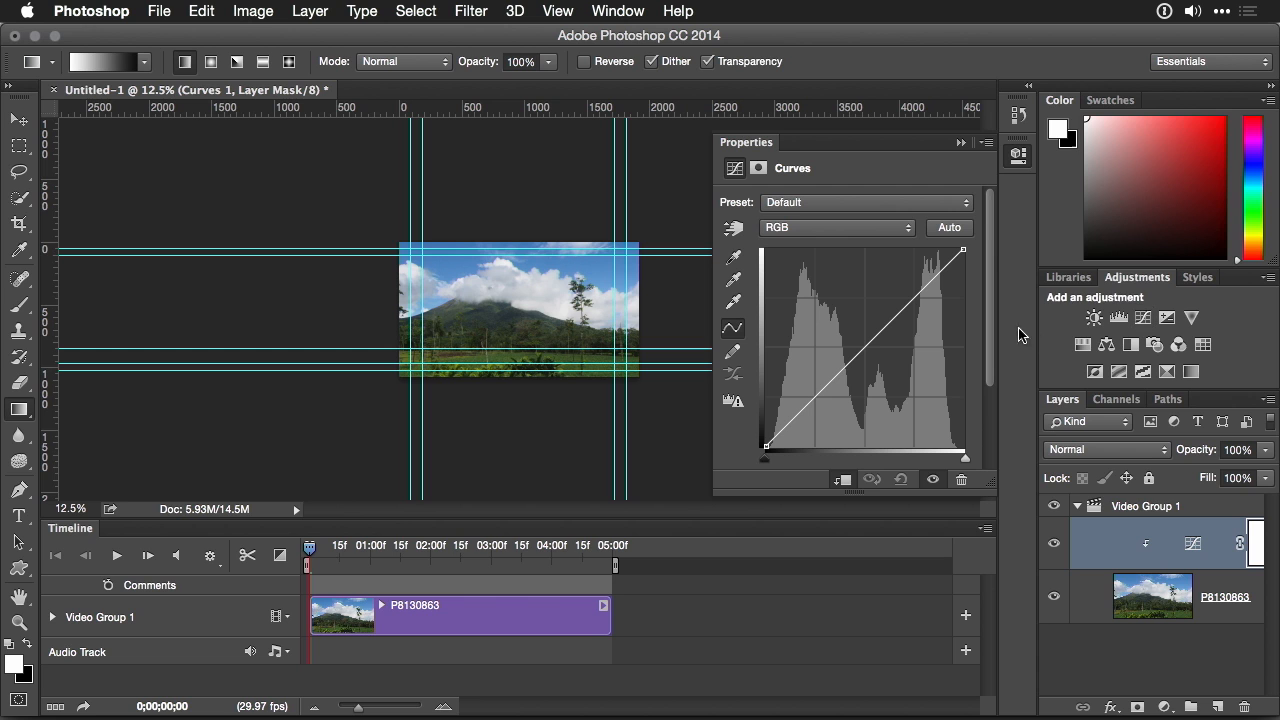
{"action": "left_click", "coordinate": [949, 227]}
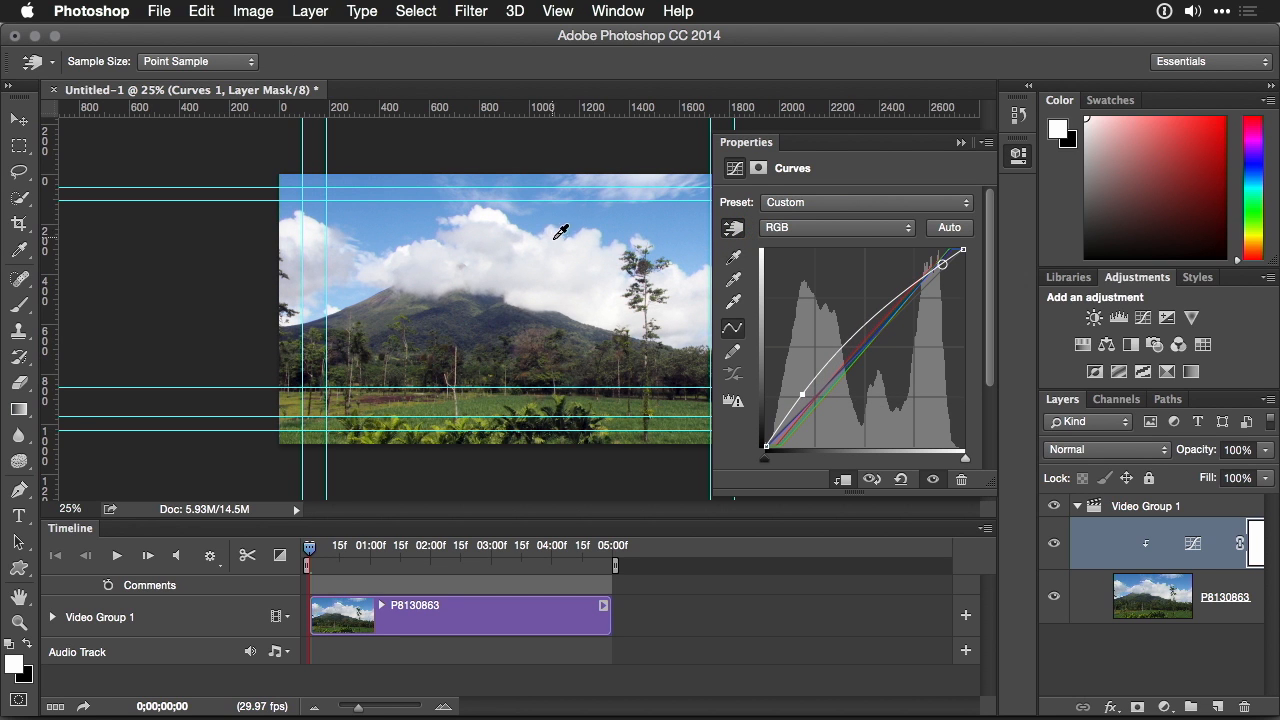
{"action": "left_click_drag", "start_coordinate": [940, 265], "coordinate": [940, 265]}
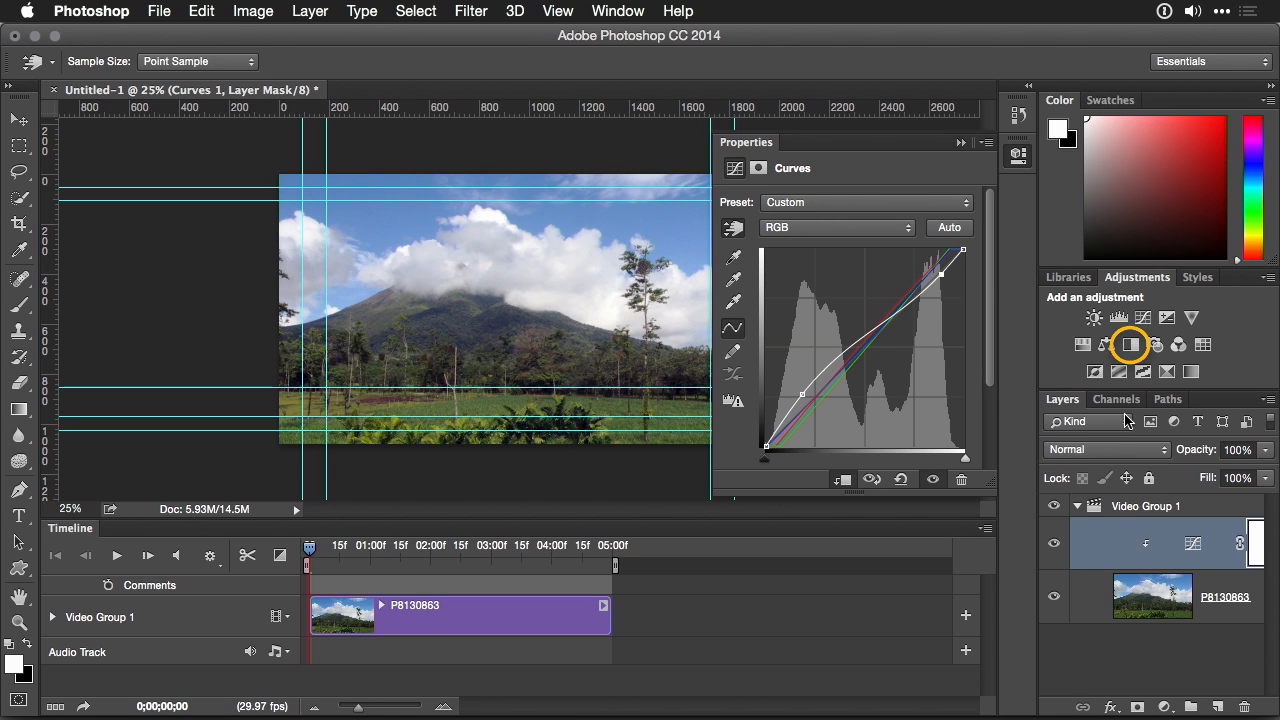
Add a Black & White adjustment, strongly darkening Cyans and adjusting Blues
{"action": "left_click", "coordinate": [1130, 345]}
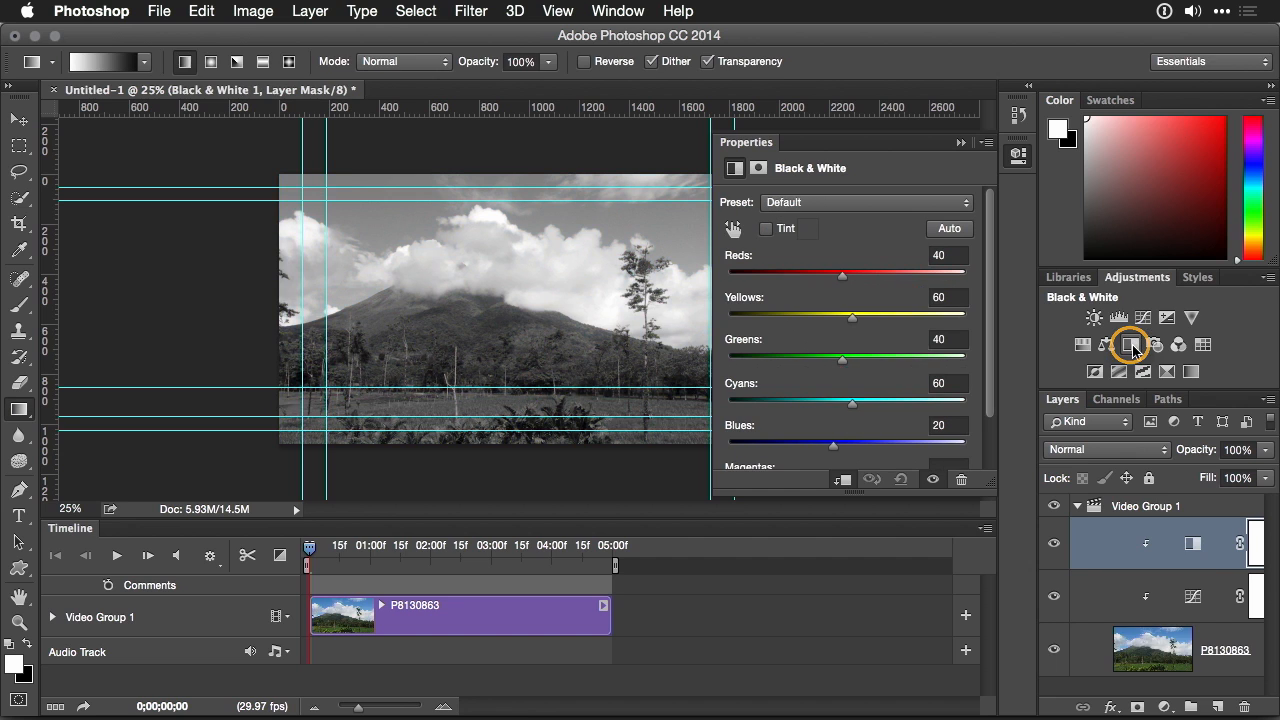
{"action": "left_click_drag", "start_coordinate": [852, 402], "coordinate": [848, 402]}
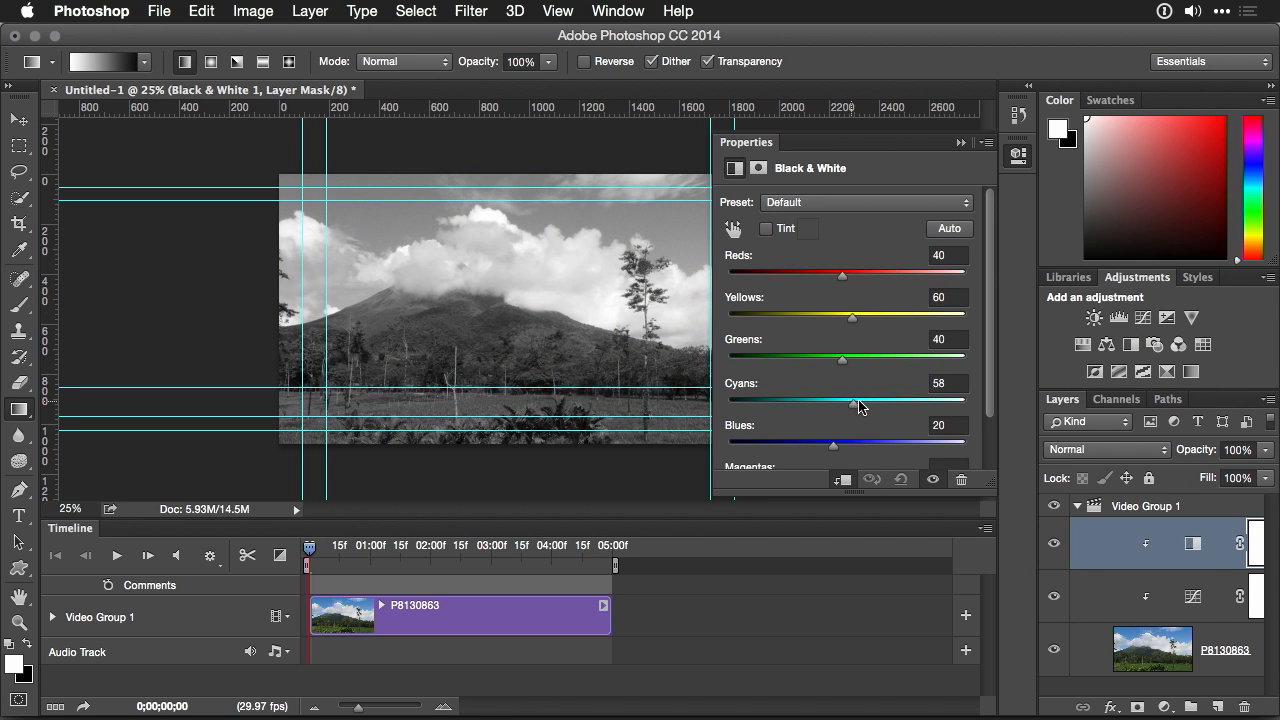
{"action": "left_click_drag", "start_coordinate": [853, 401], "coordinate": [786, 401]}
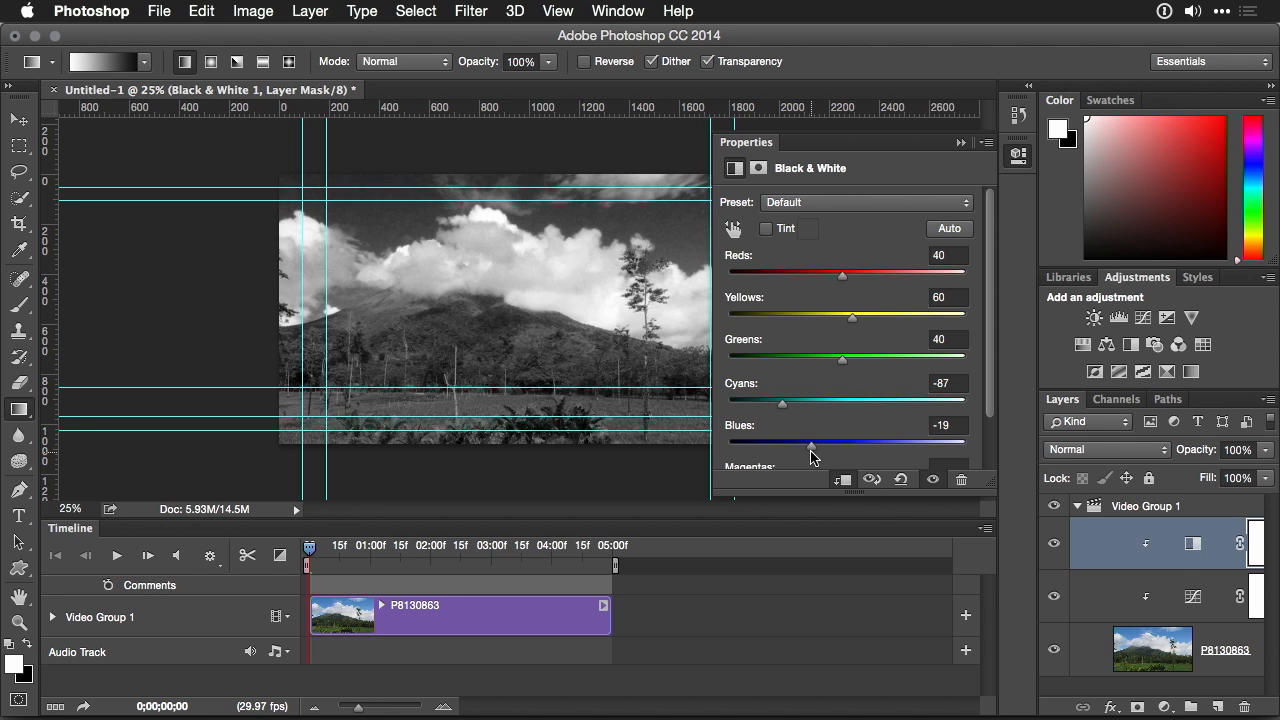
{"action": "left_click_drag", "start_coordinate": [842, 359], "coordinate": [863, 359]}
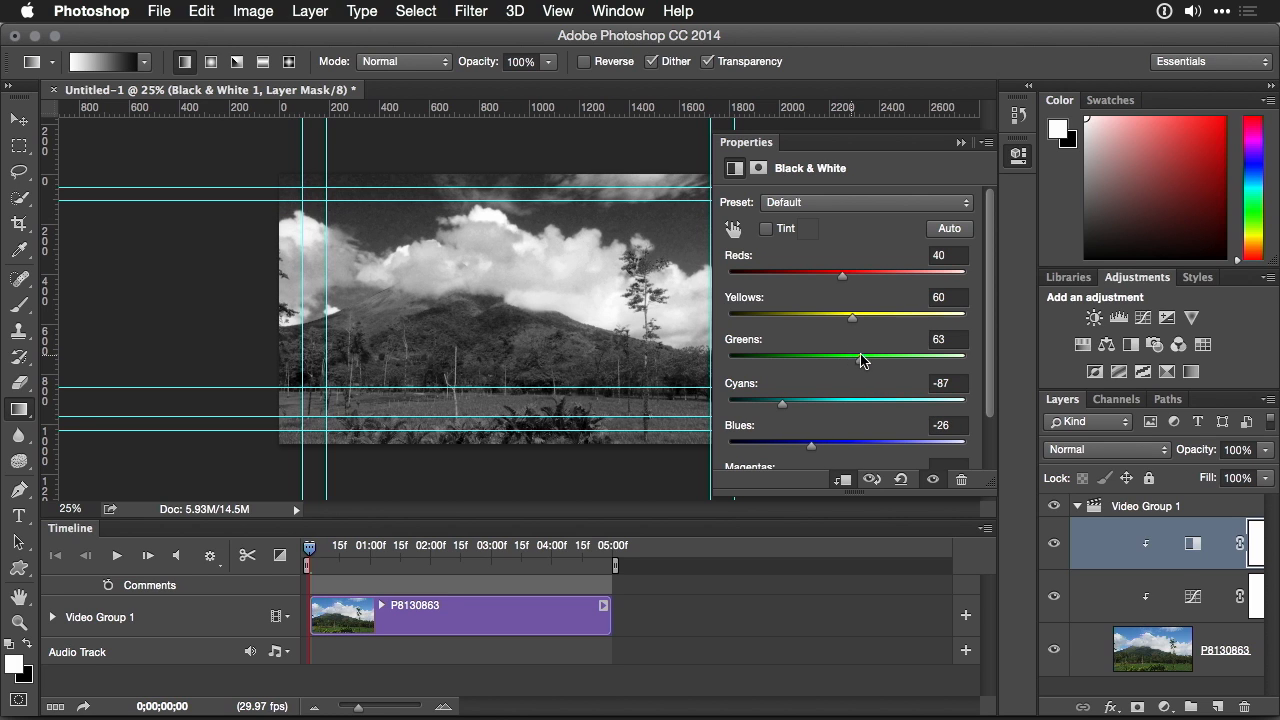
Blend the Black & White layer as Soft Light at 67% opacity
{"action": "left_click", "coordinate": [1100, 448]}
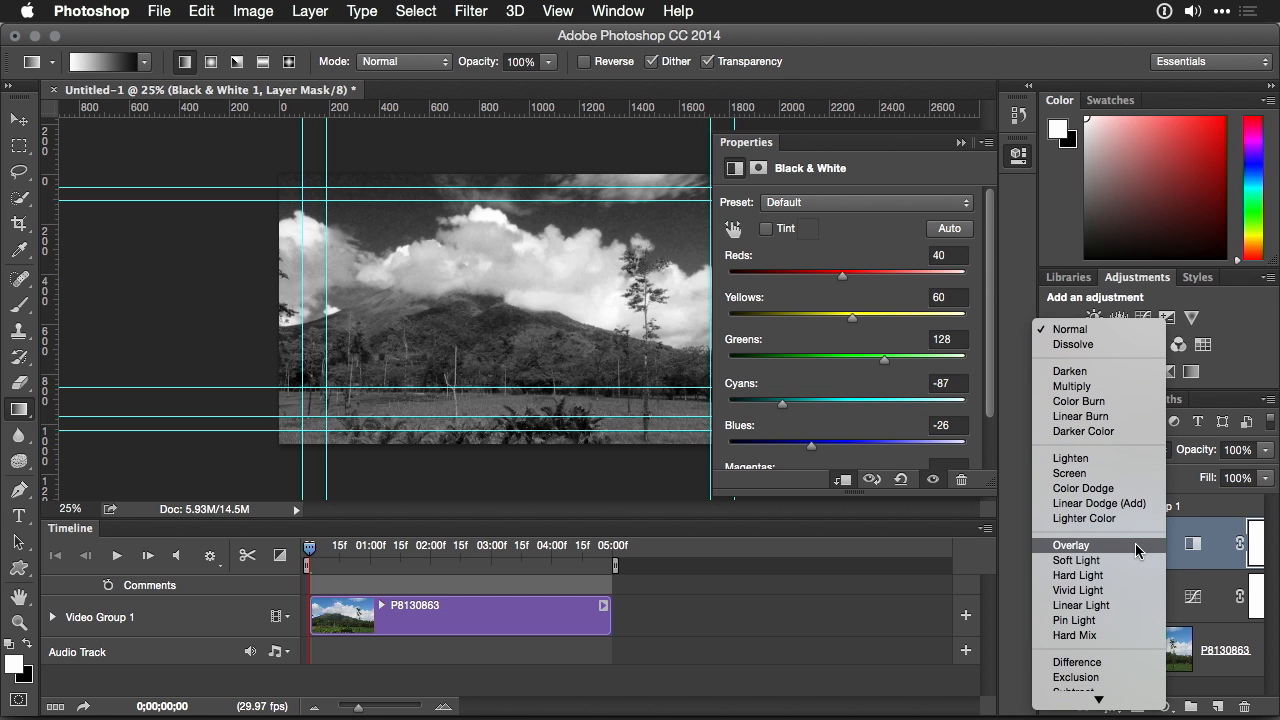
{"action": "left_click", "coordinate": [1076, 560]}
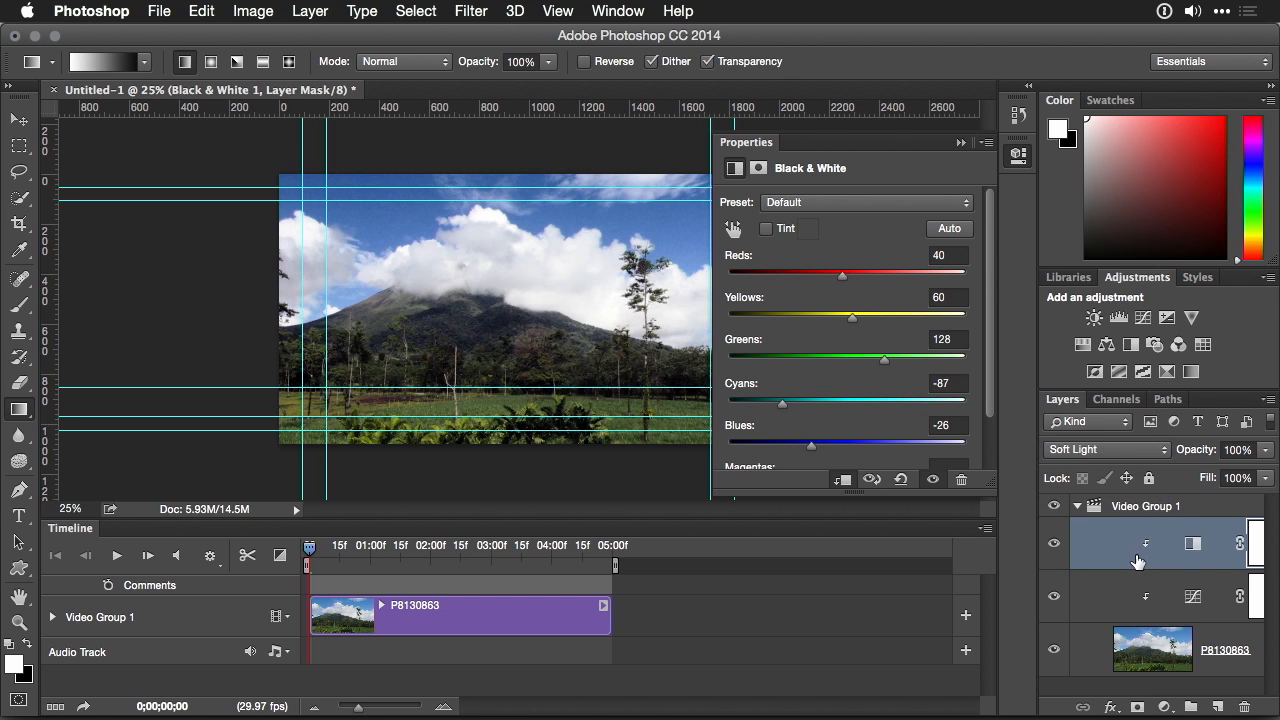
{"action": "left_click", "coordinate": [1053, 543]}
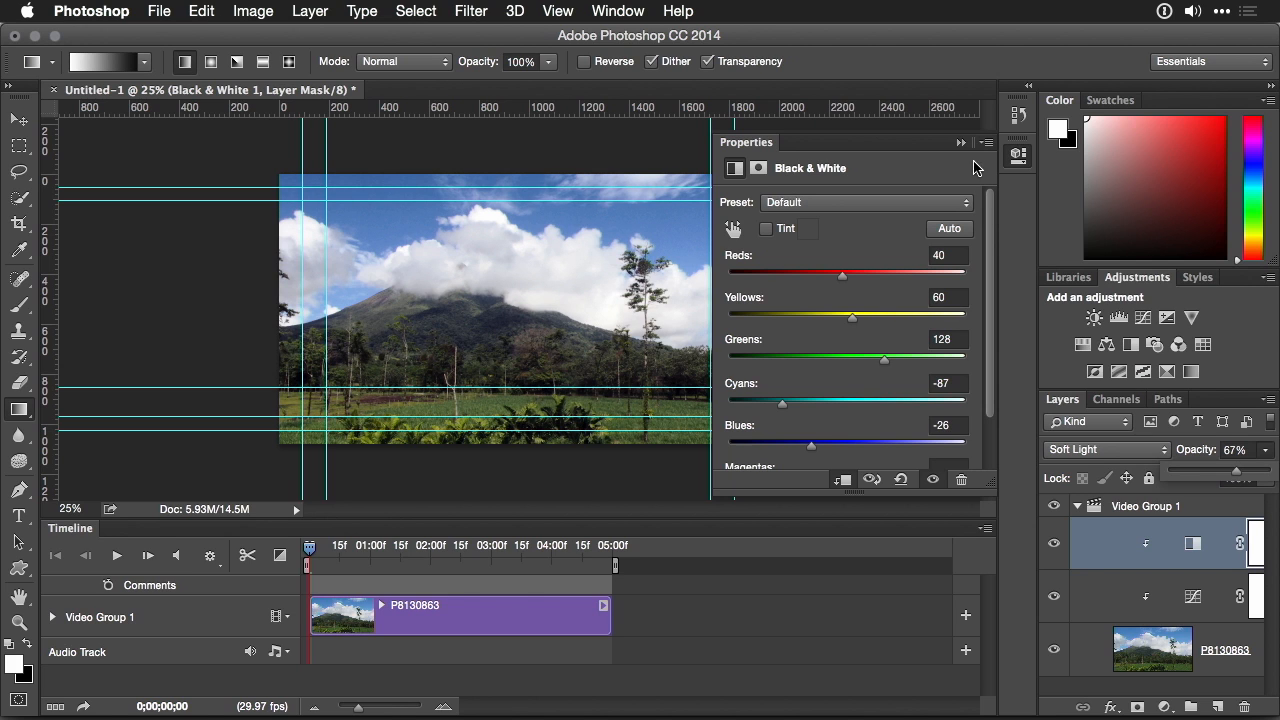
{"action": "mouse_move", "coordinate": [1204, 345]}
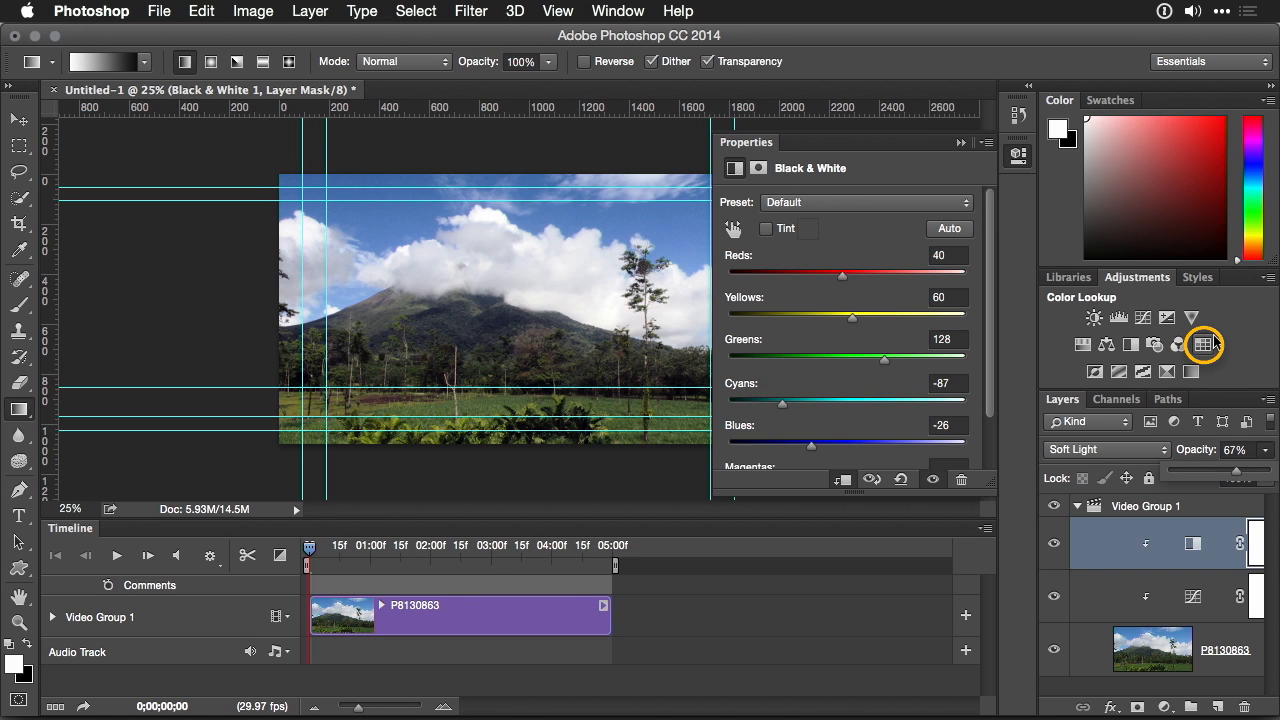
Add a Color Lookup layer and try the TealOrangePlusContrast and Abstract Sepia looks
{"action": "left_click", "coordinate": [1203, 345]}
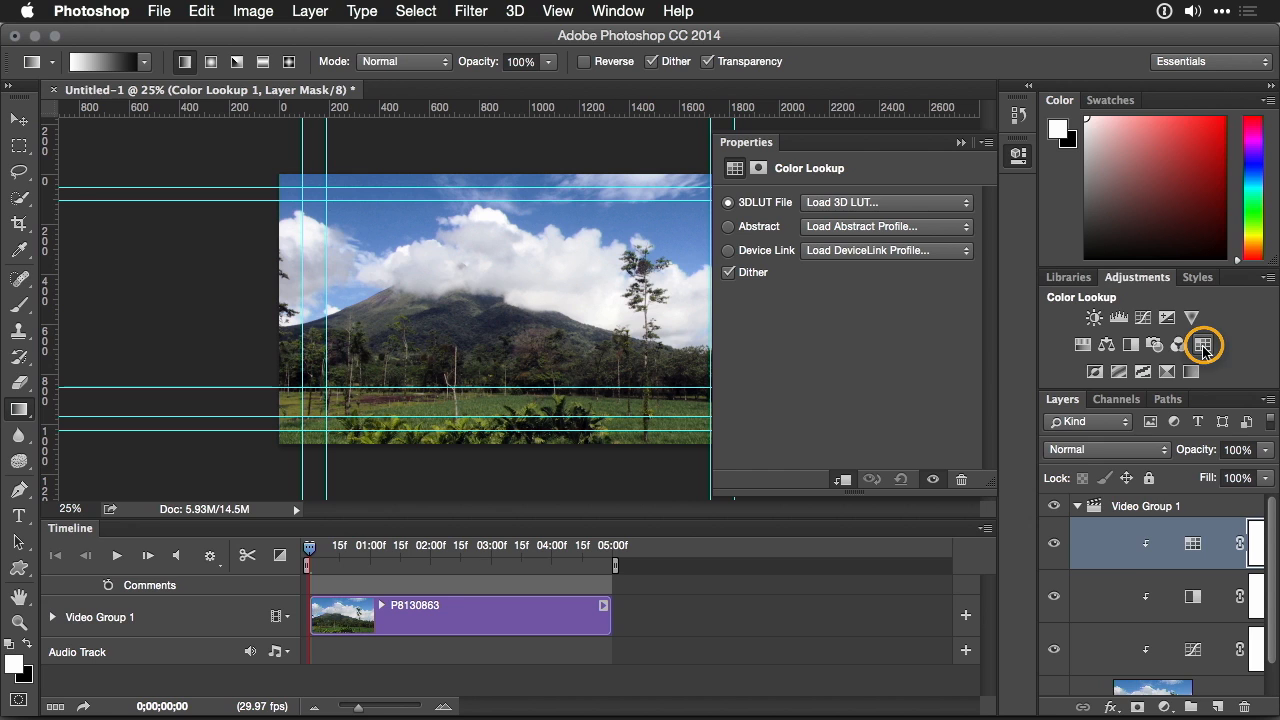
{"action": "left_click", "coordinate": [884, 202]}
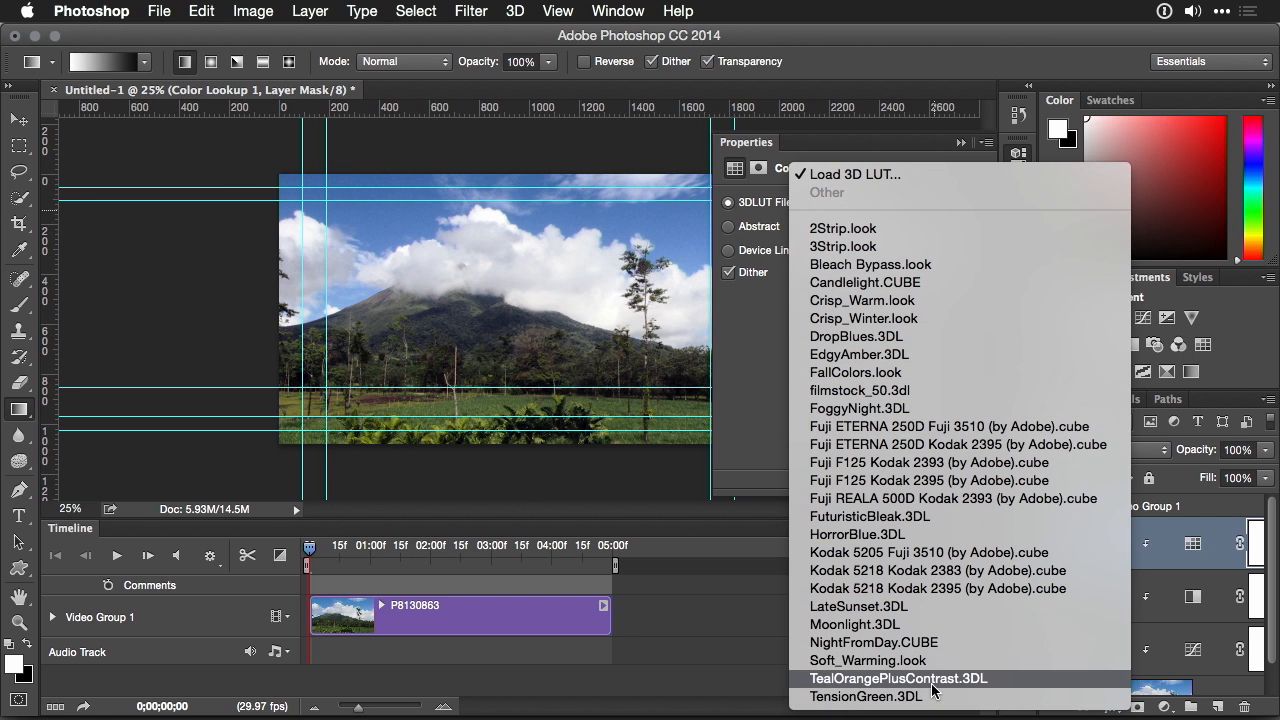
{"action": "left_click", "coordinate": [865, 696]}
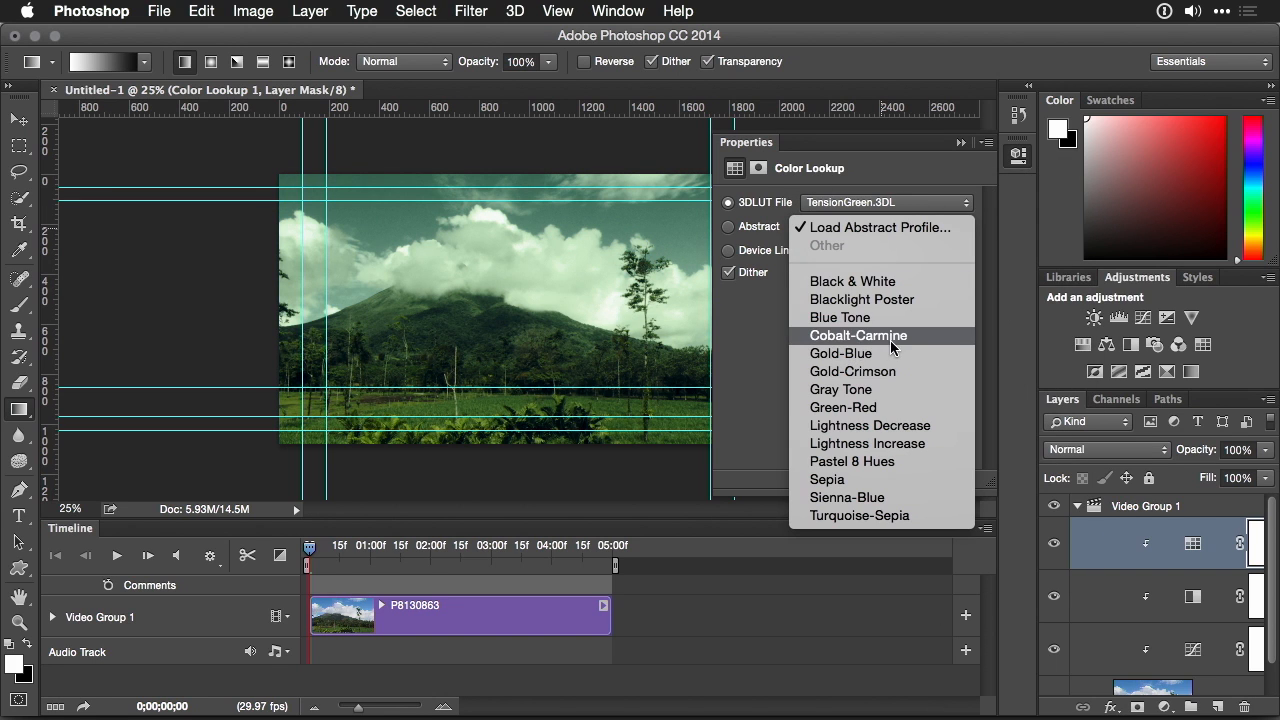
{"action": "mouse_move", "coordinate": [890, 483]}
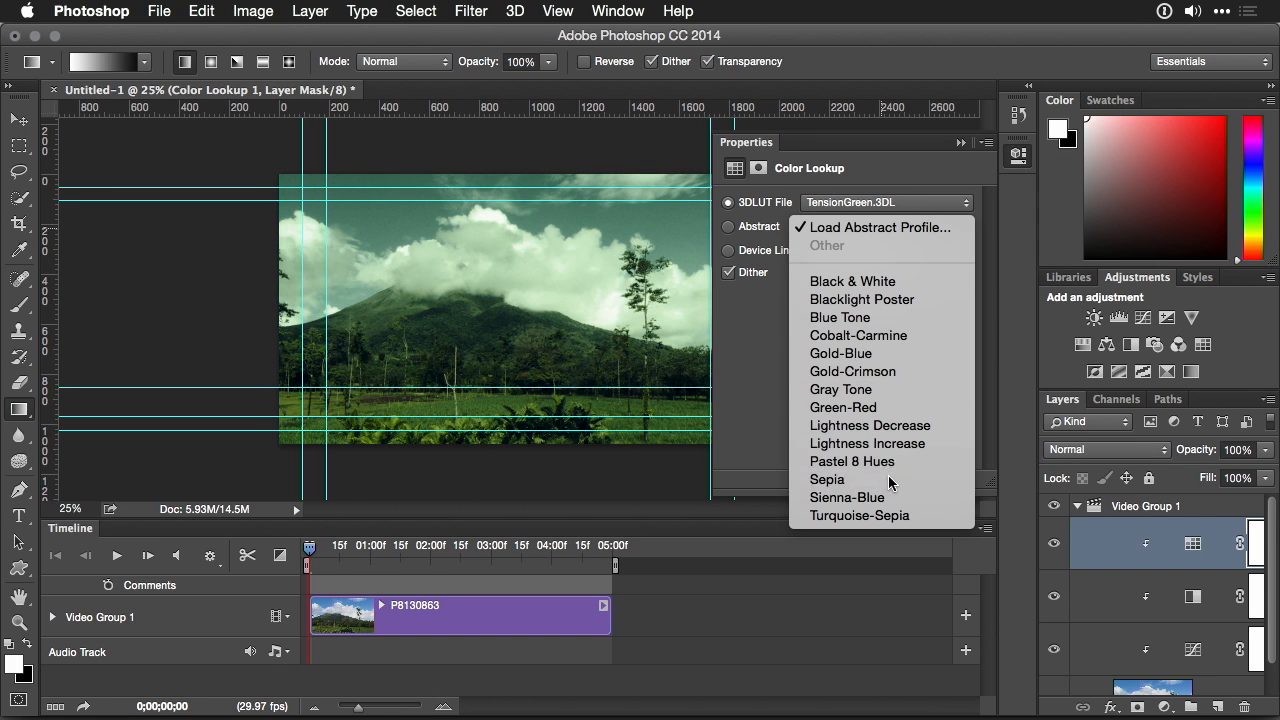
{"action": "left_click", "coordinate": [826, 479]}
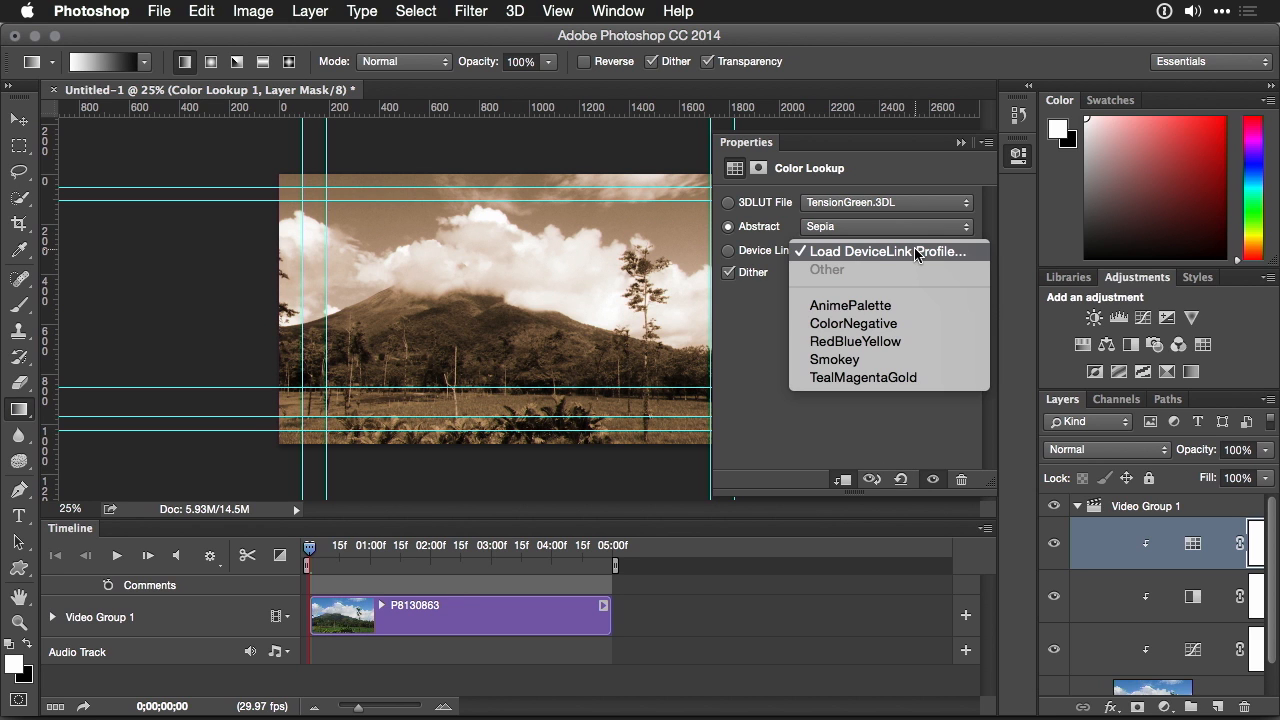
{"action": "left_click", "coordinate": [884, 202]}
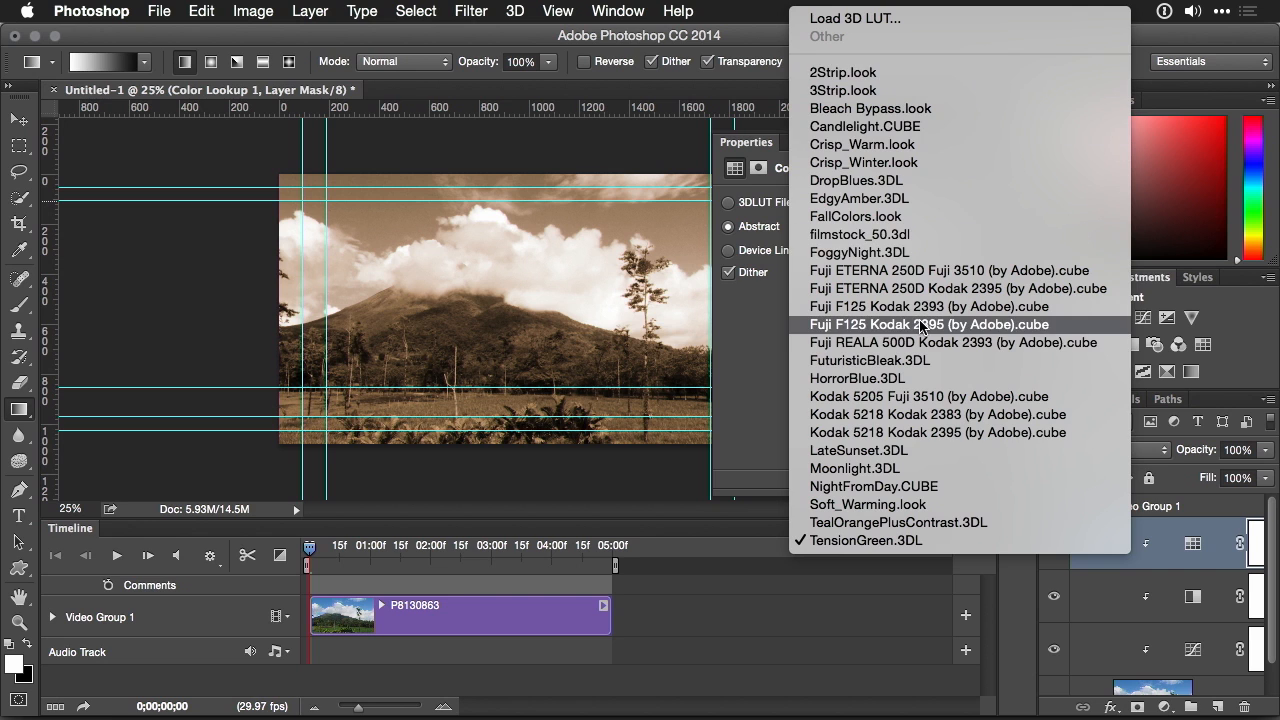
Apply the LateSunset.3DL lookup and set the layer opacity to 22%
{"action": "left_click", "coordinate": [858, 450]}
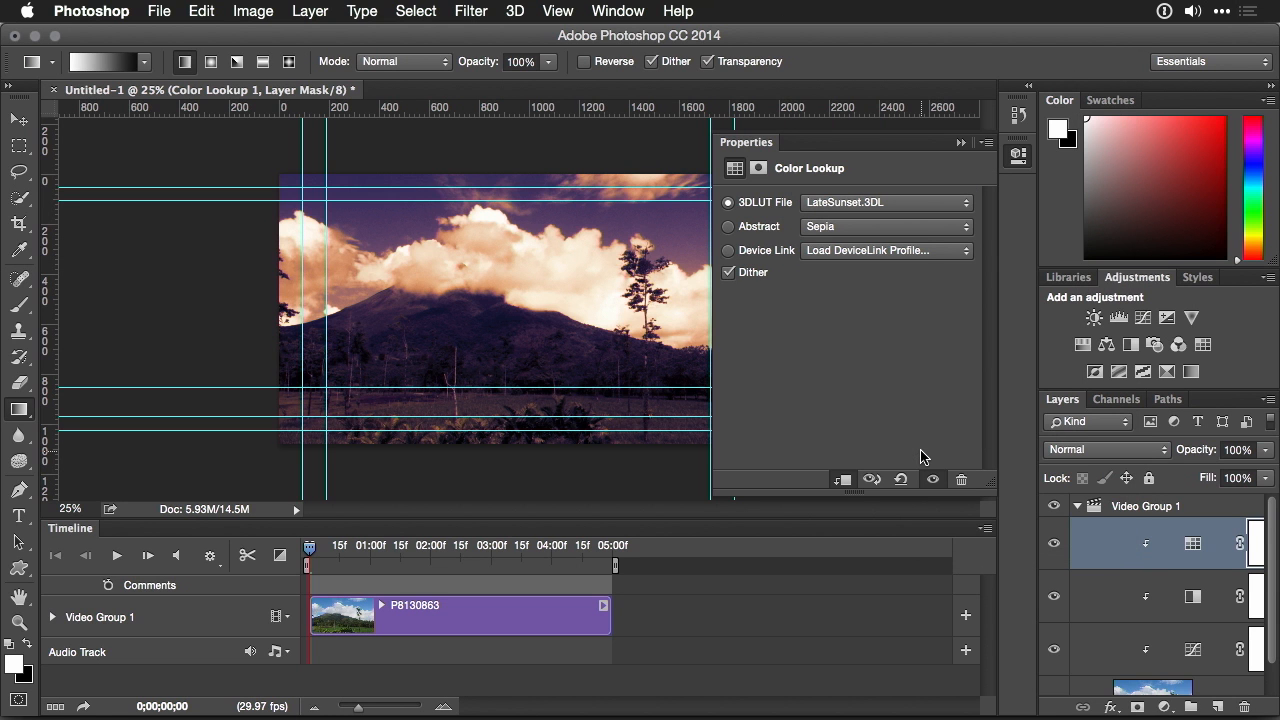
{"action": "left_click", "coordinate": [884, 202]}
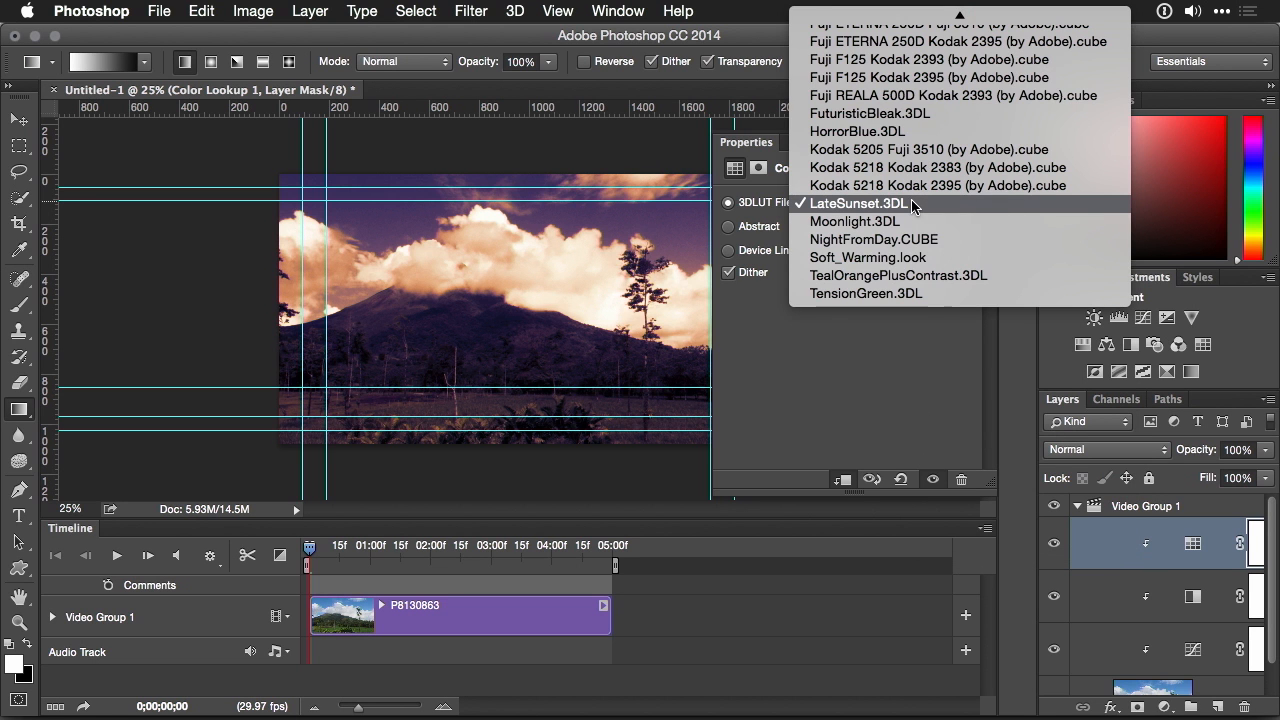
{"action": "left_click", "coordinate": [860, 203]}
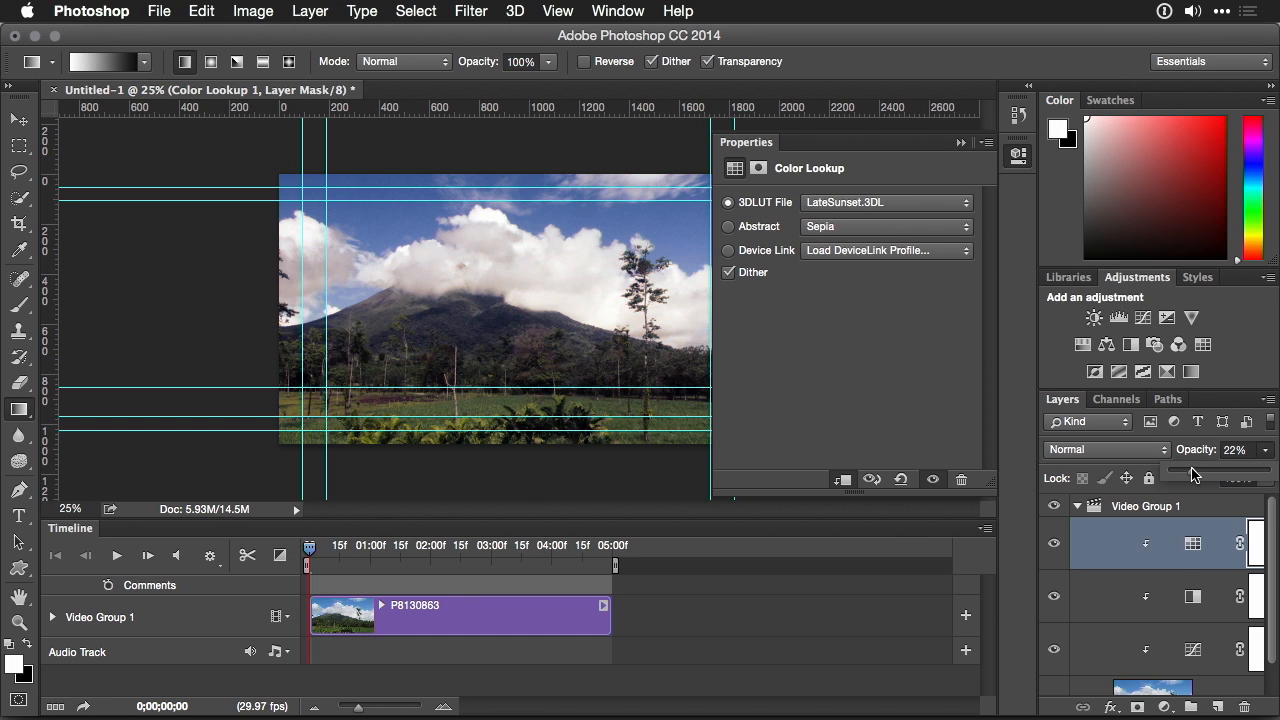
{"action": "left_click", "coordinate": [1053, 543]}
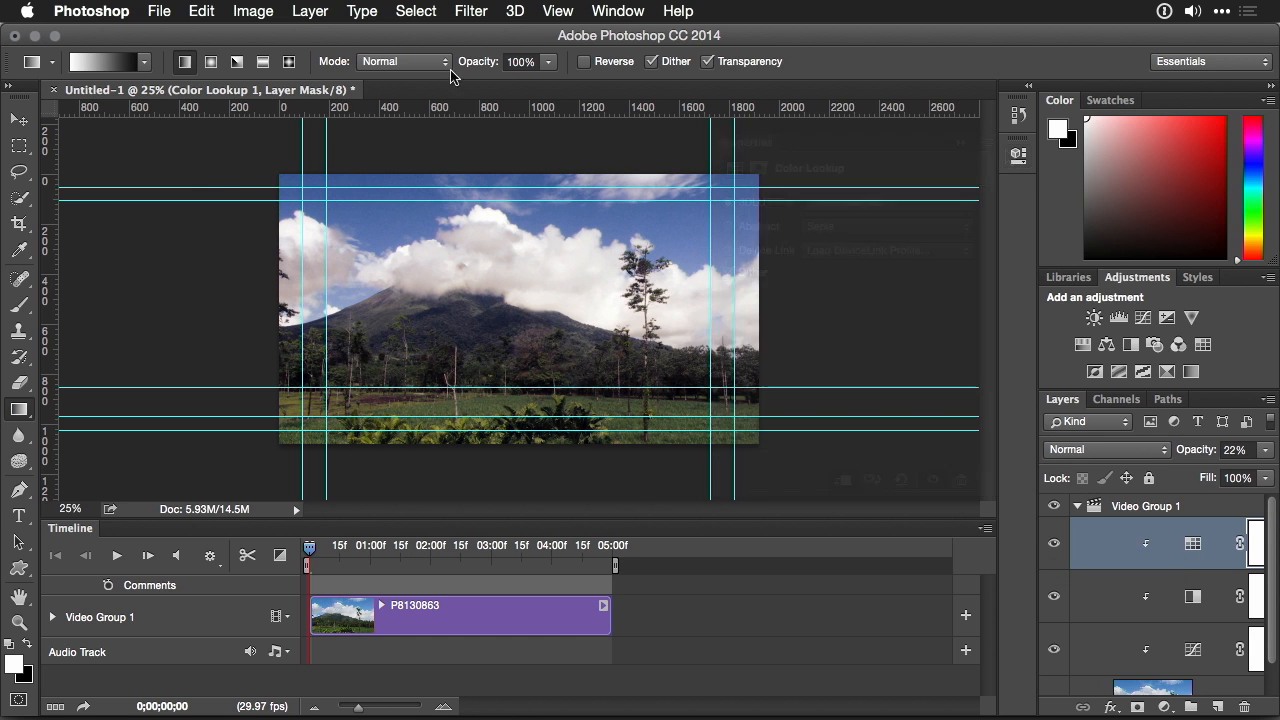
Open Render Video, name the output Volcano_Web, and save to the PROCESSED folder
{"action": "left_click", "coordinate": [159, 11]}
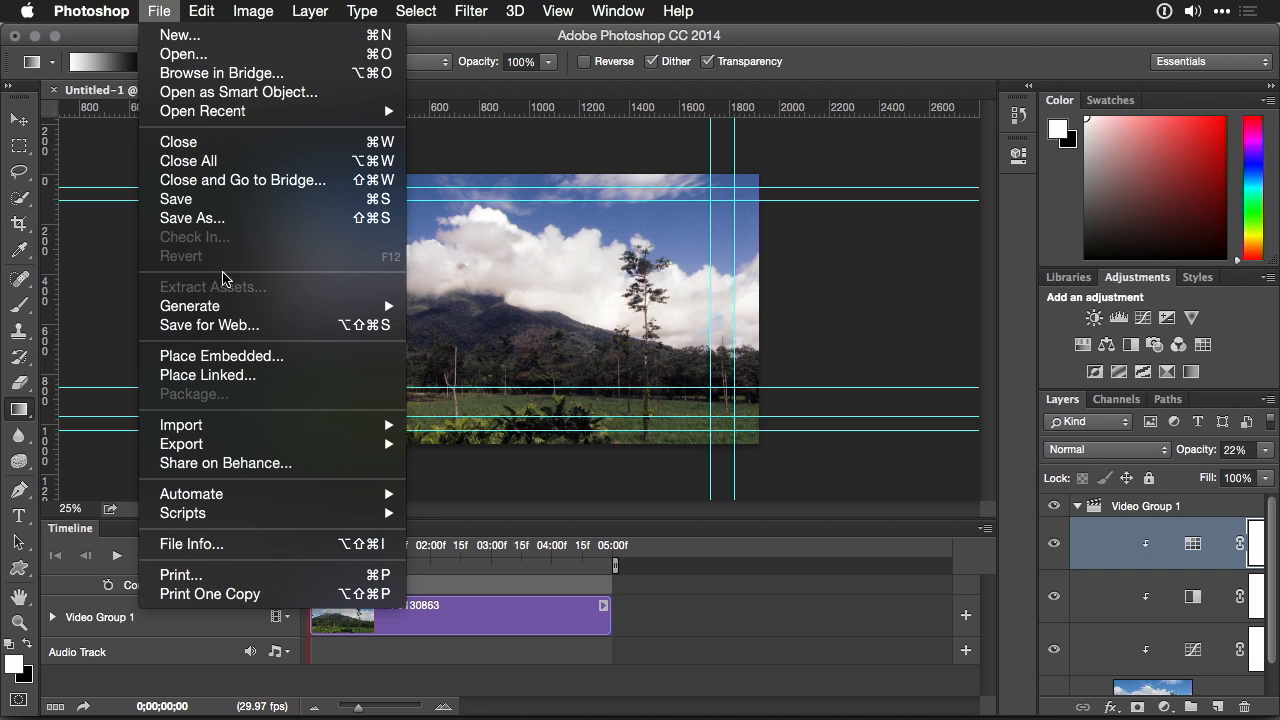
{"action": "mouse_move", "coordinate": [418, 502]}
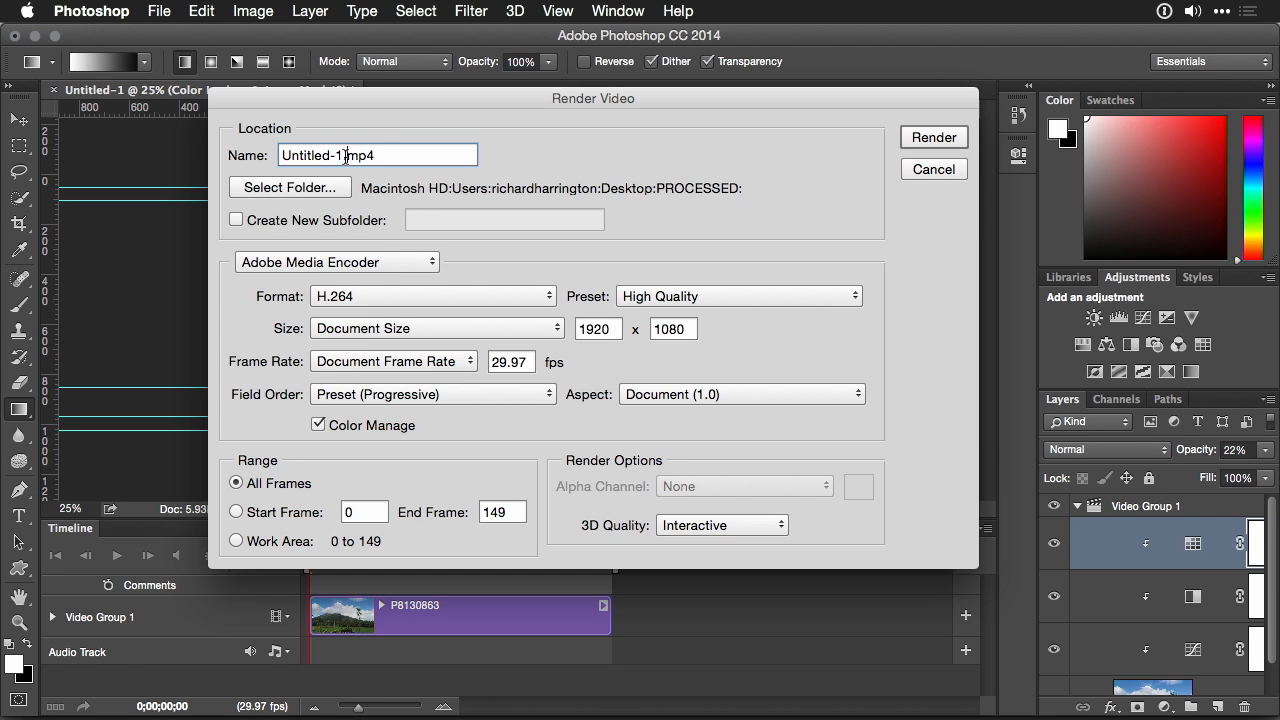
{"action": "type", "text": "Volc.mp4"}
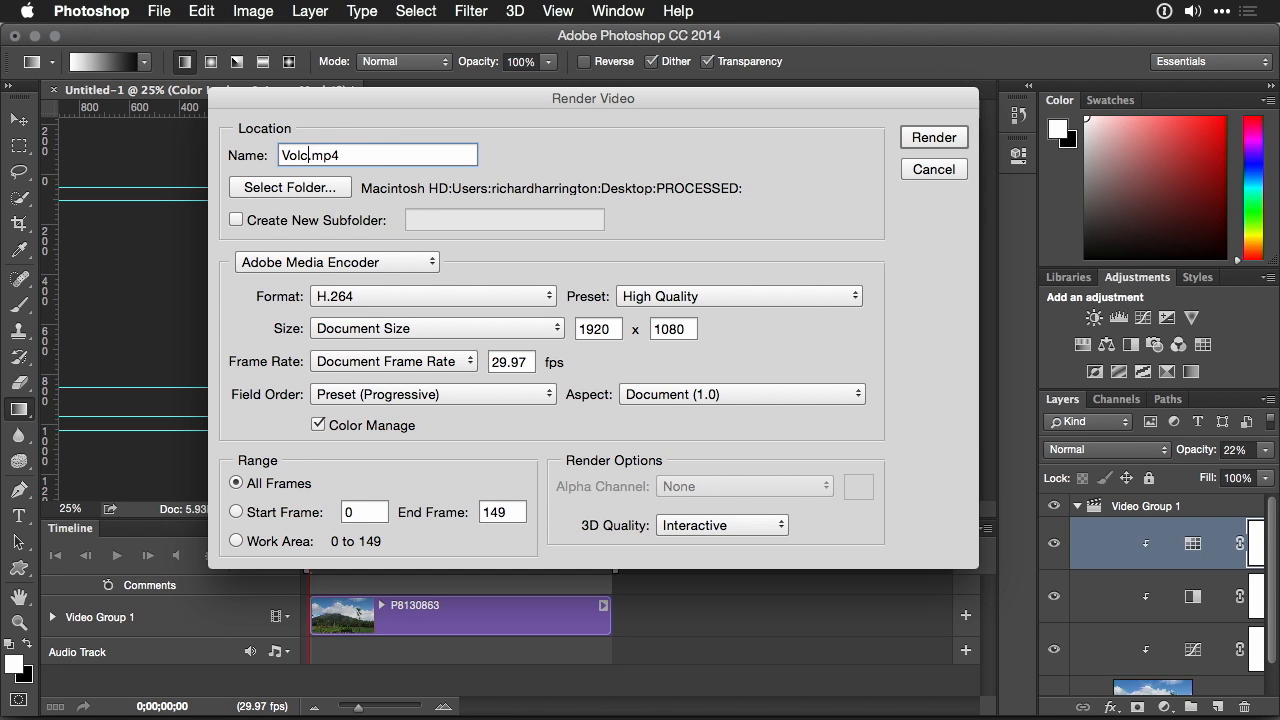
{"action": "type", "text": "ano_W"}
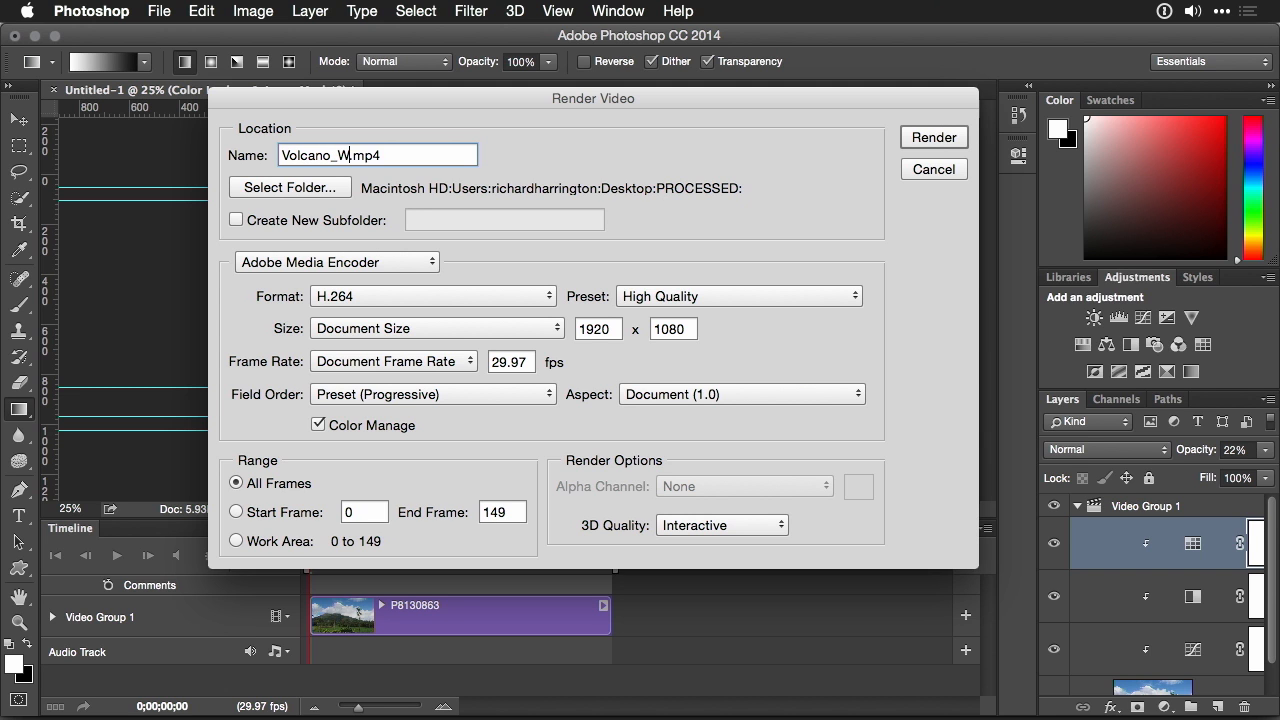
{"action": "type", "text": "eb"}
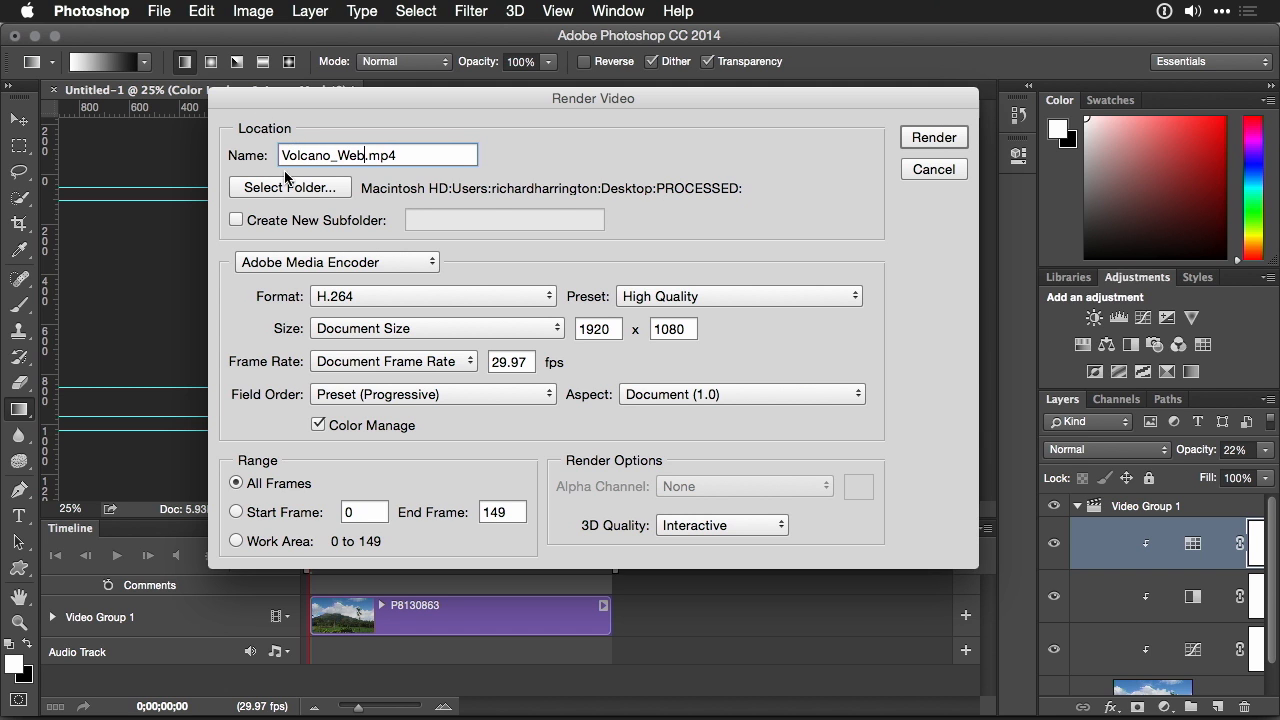
{"action": "left_click", "coordinate": [290, 187]}
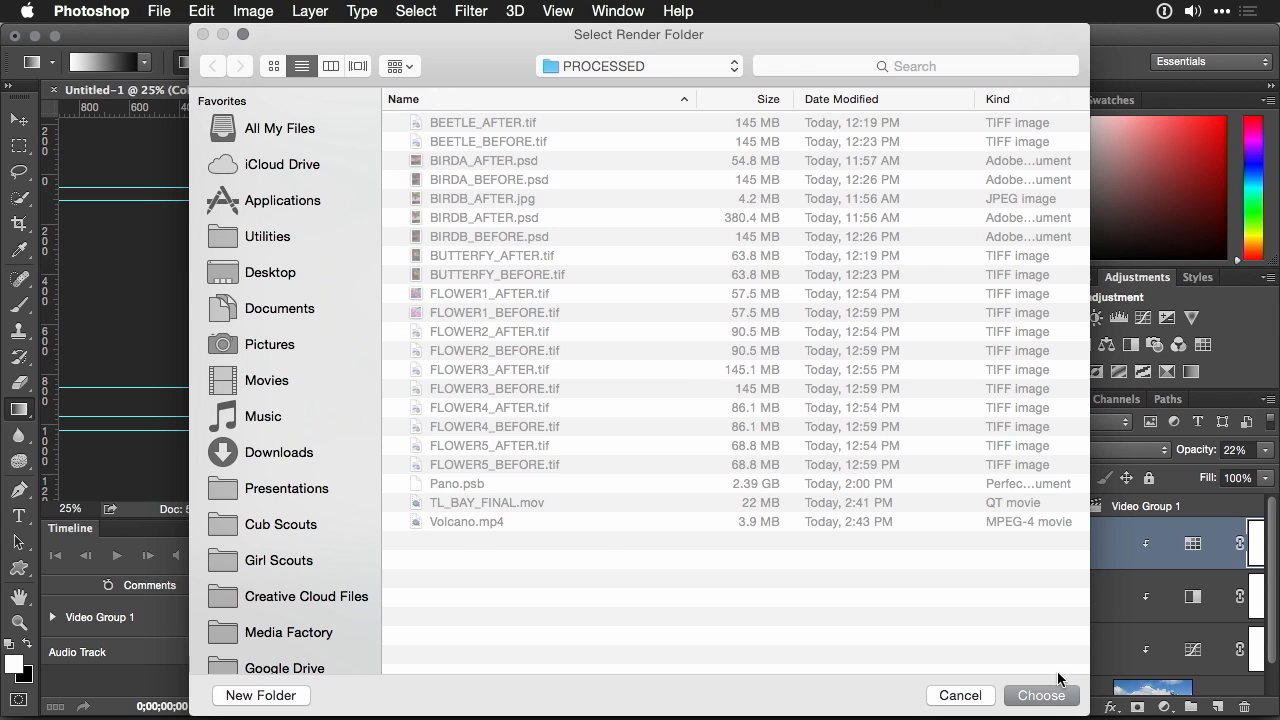
{"action": "left_click", "coordinate": [1041, 695]}
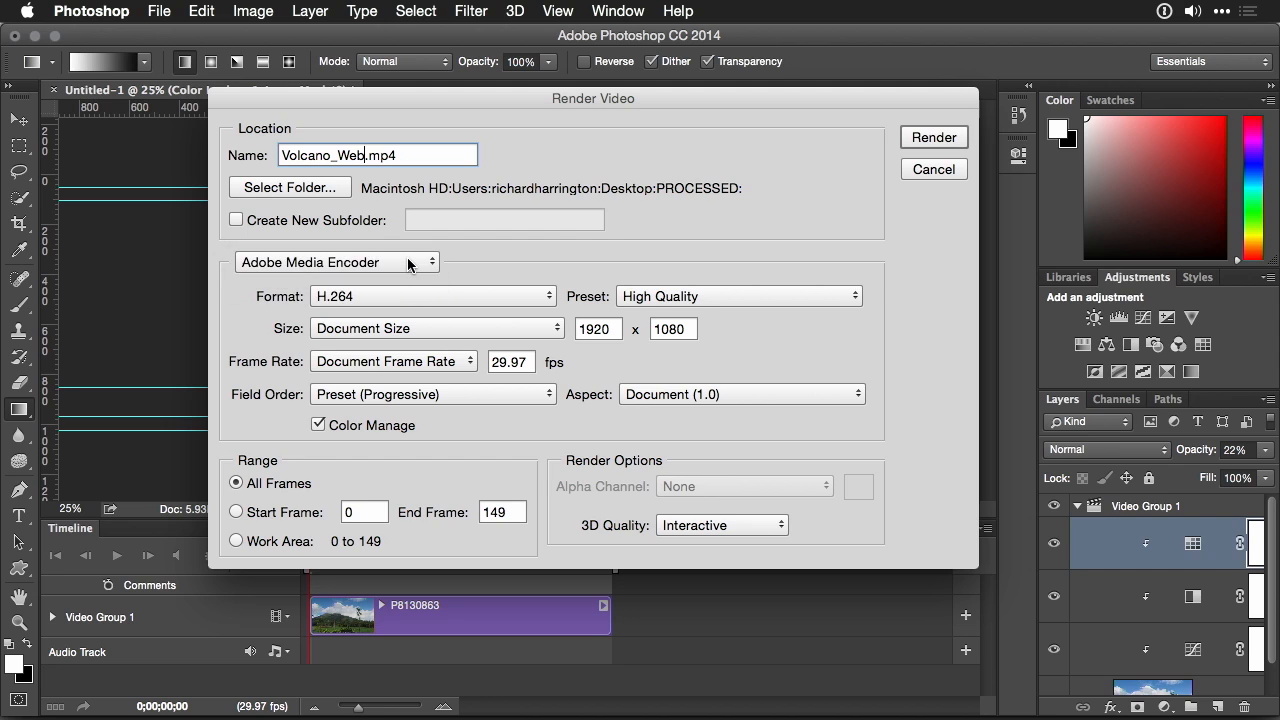
{"action": "mouse_move", "coordinate": [430, 307]}
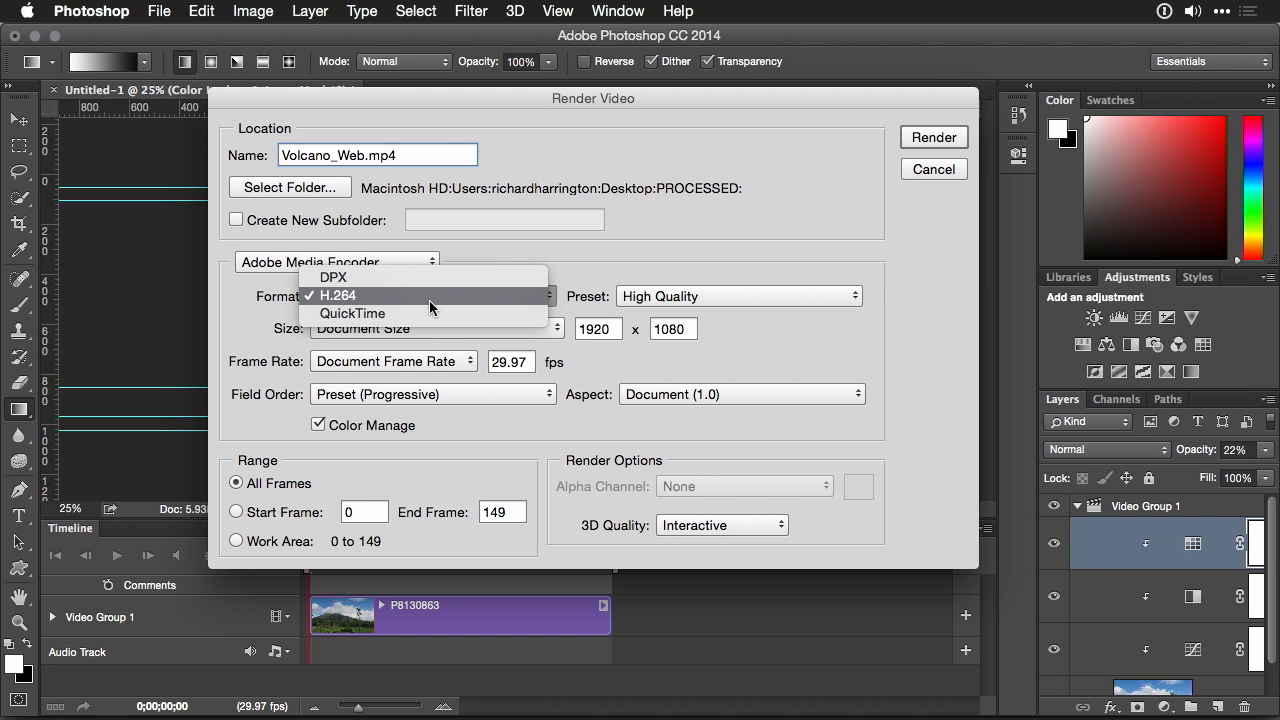
Keep H.264, choose the YouTube HD 1080p 29.97 preset, and render the video
{"action": "left_click", "coordinate": [738, 296]}
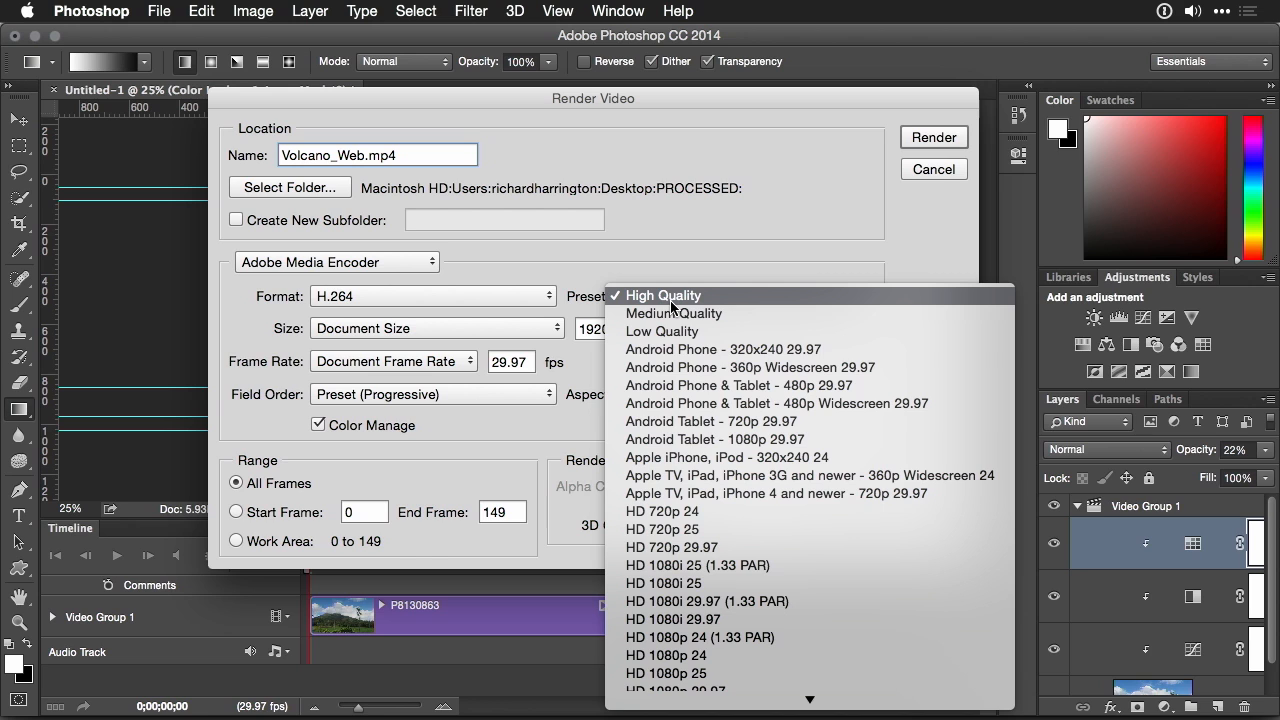
{"action": "mouse_move", "coordinate": [673, 313]}
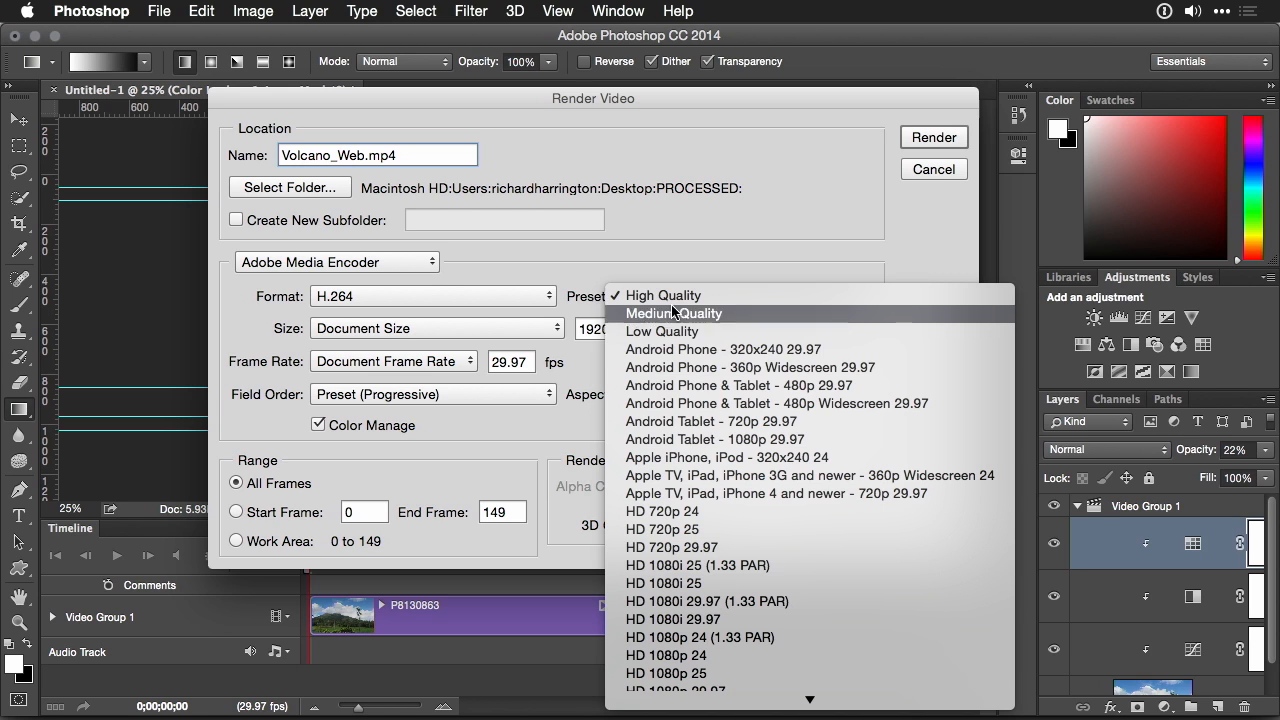
{"action": "mouse_move", "coordinate": [708, 601]}
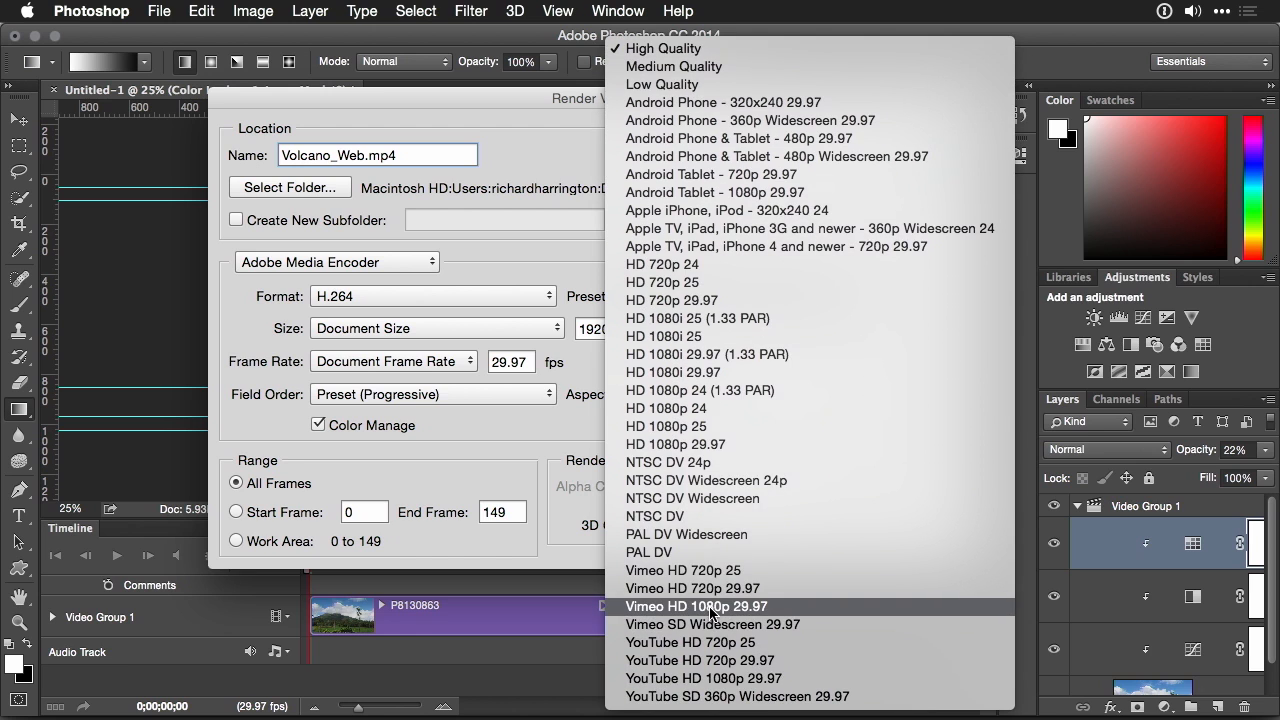
{"action": "mouse_move", "coordinate": [737, 696]}
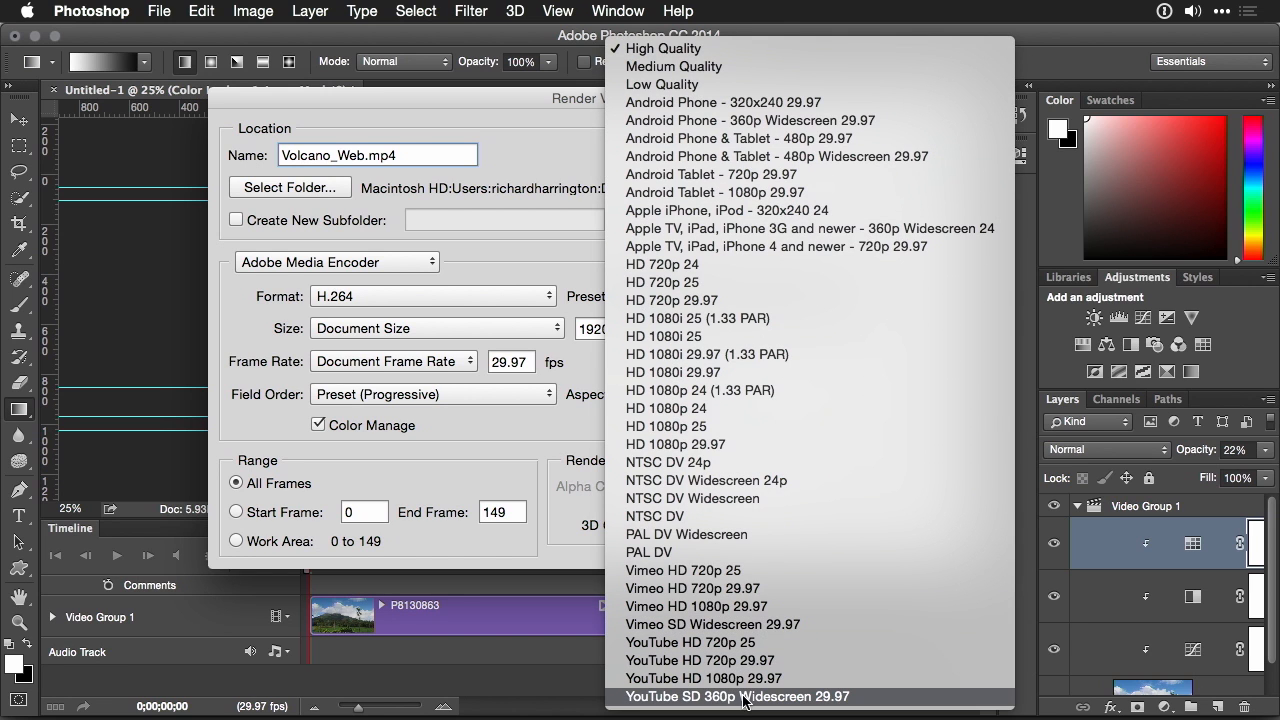
{"action": "mouse_move", "coordinate": [703, 678]}
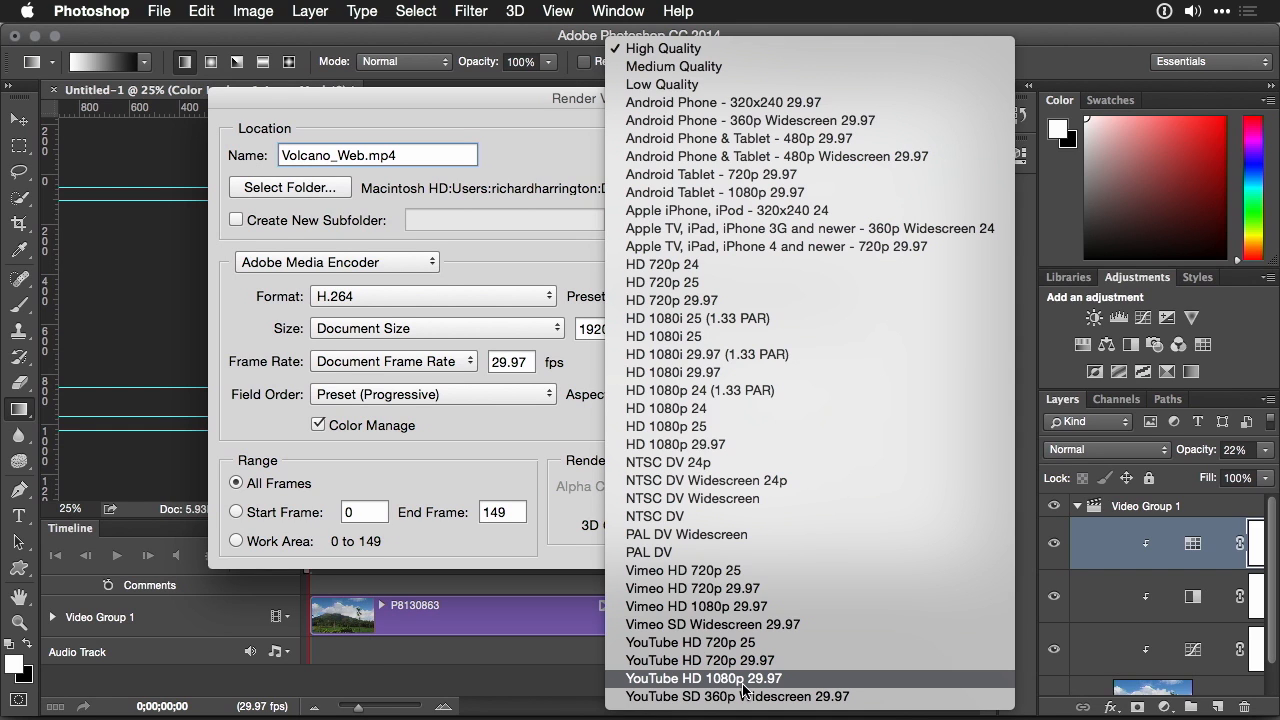
{"action": "left_click", "coordinate": [703, 678]}
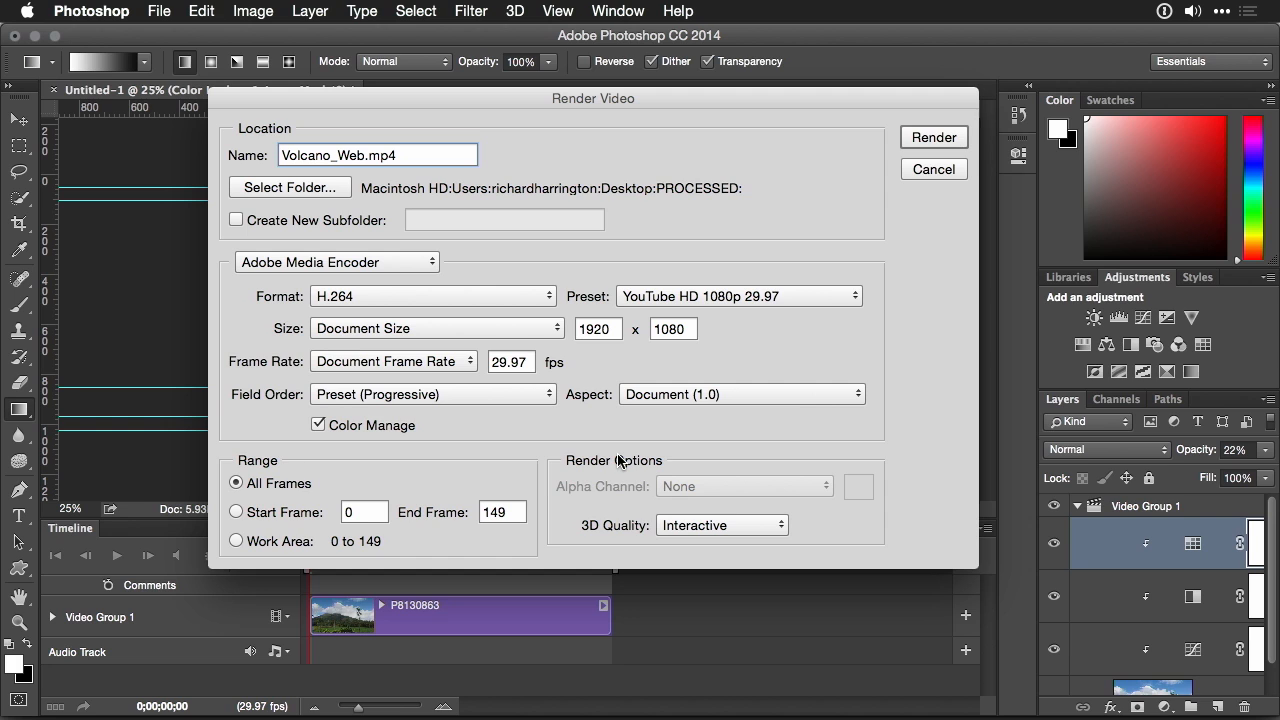
{"action": "mouse_move", "coordinate": [451, 205]}
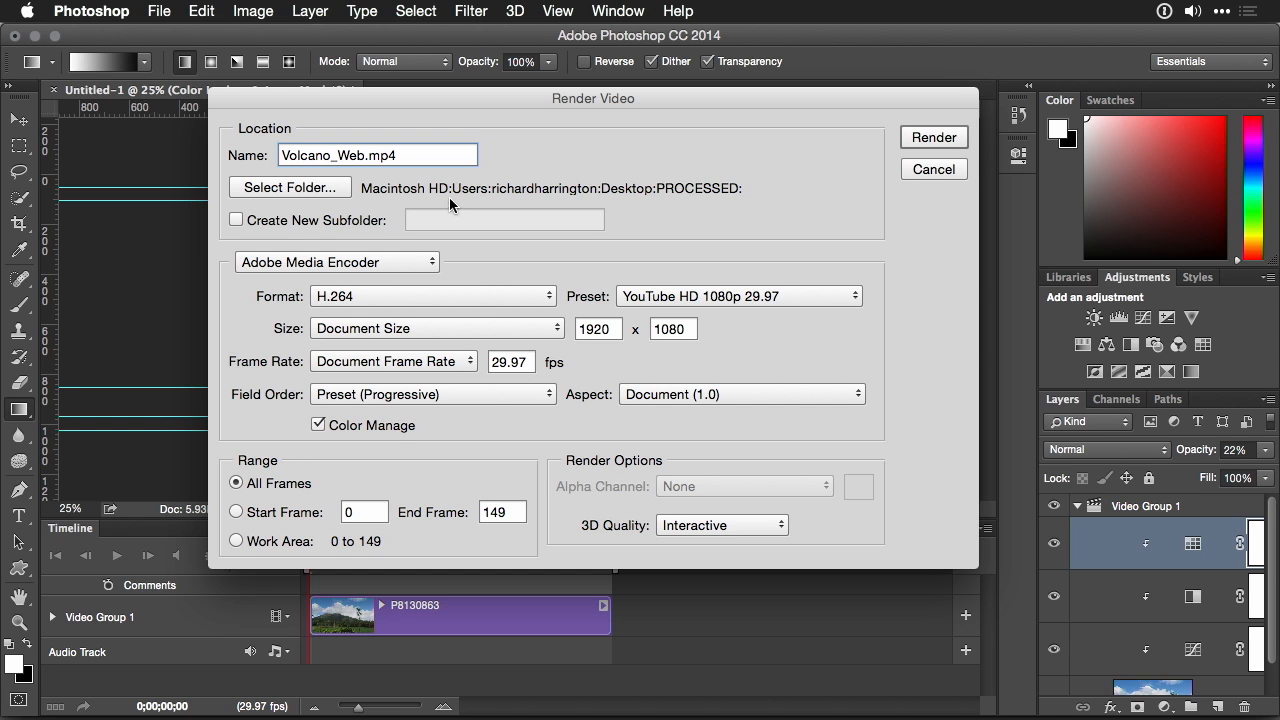
{"action": "left_click", "coordinate": [933, 169]}
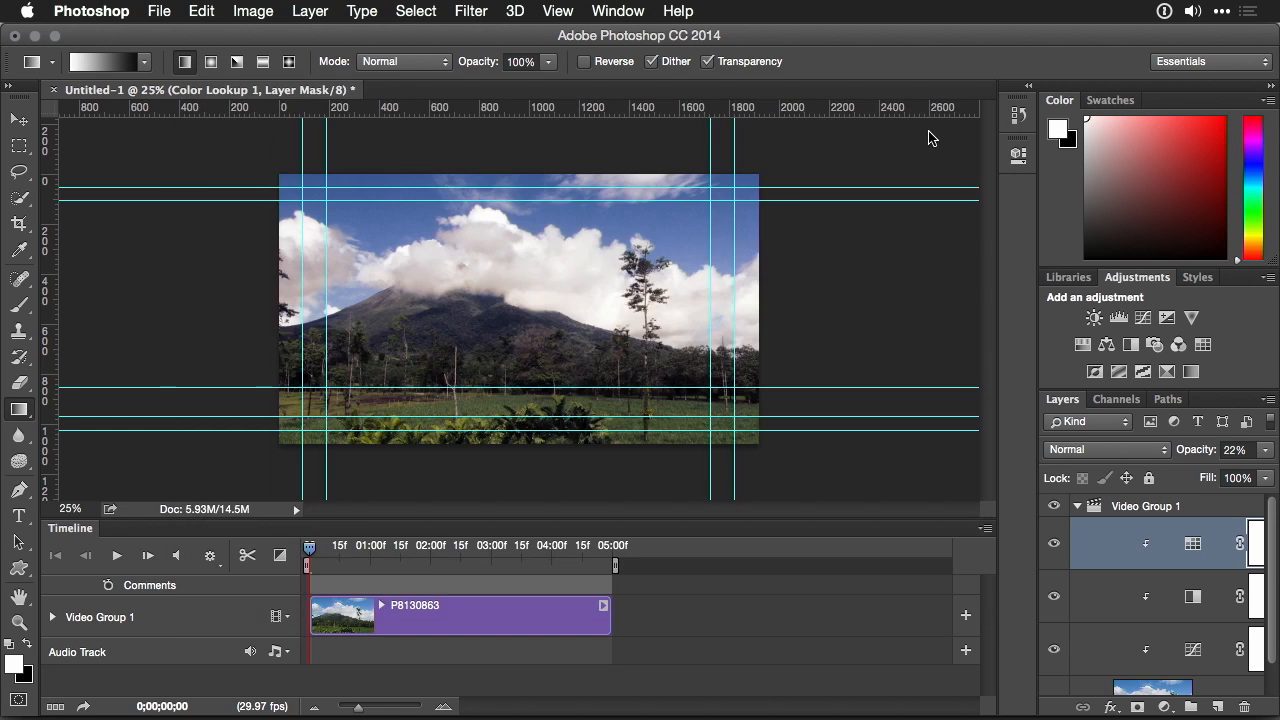